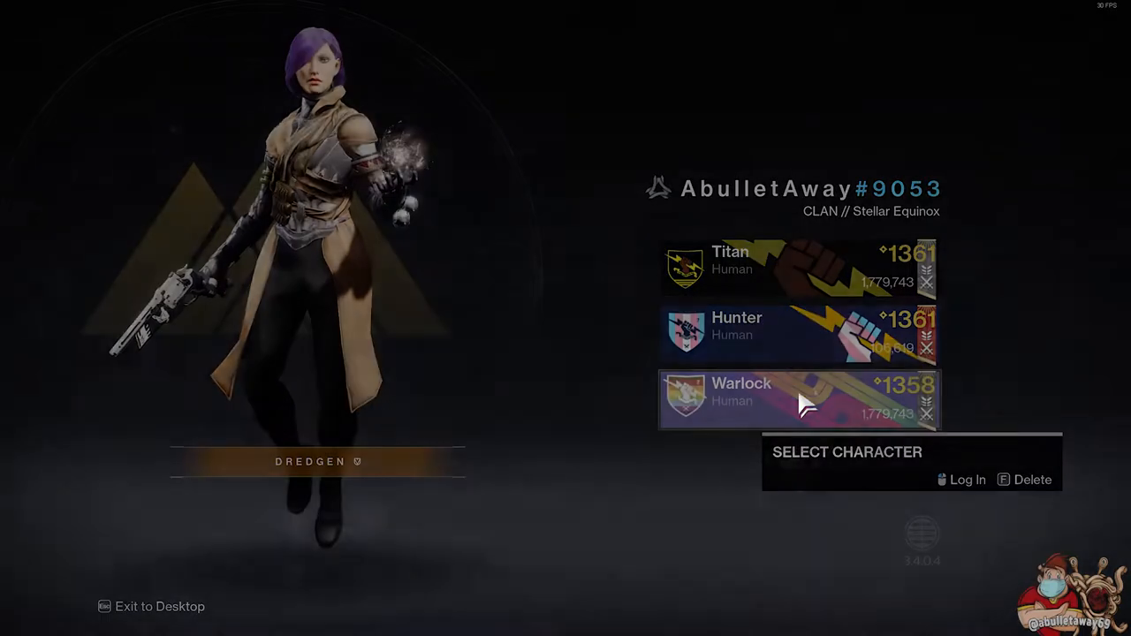
Log in as the Warlock and view the Character tab's chest armor.
{"action": "left_click", "coordinate": [966, 479]}
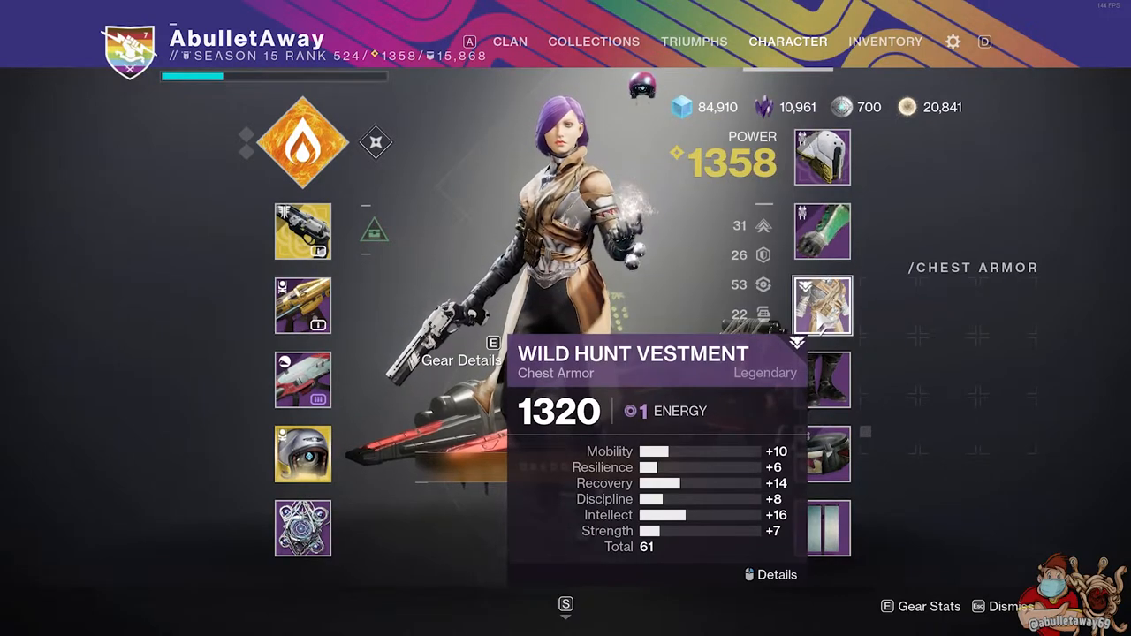
{"action": "left_click", "coordinate": [821, 158]}
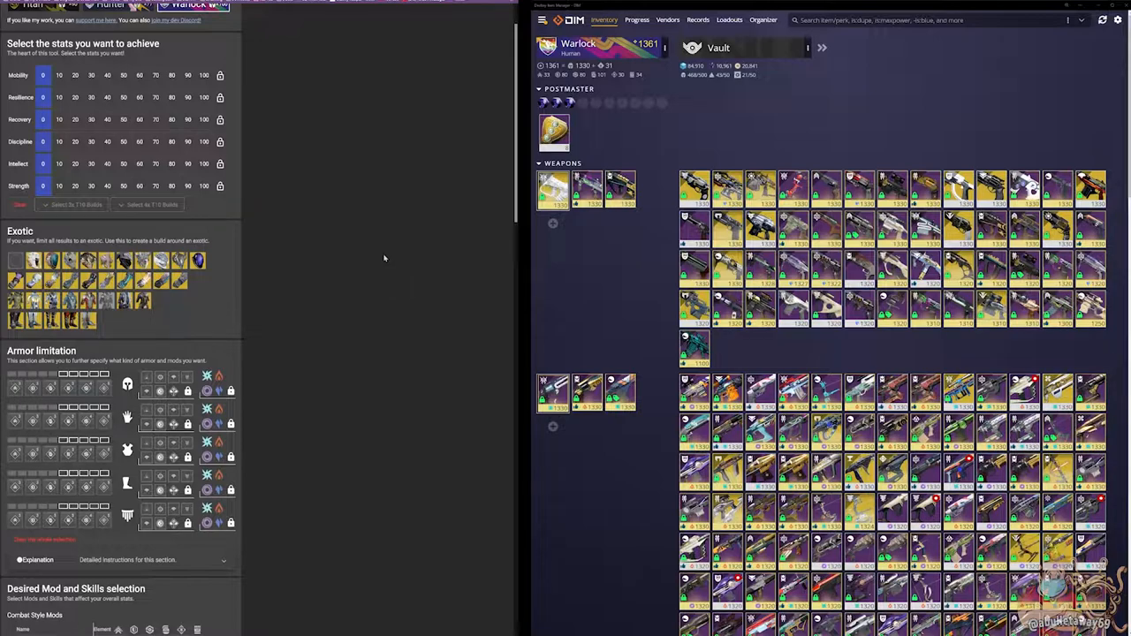
Scroll through D2ArmorPicker's stat, exotic, armor and advanced settings sections.
{"action": "scroll", "scroll_direction": "down", "scroll_amount": 3}
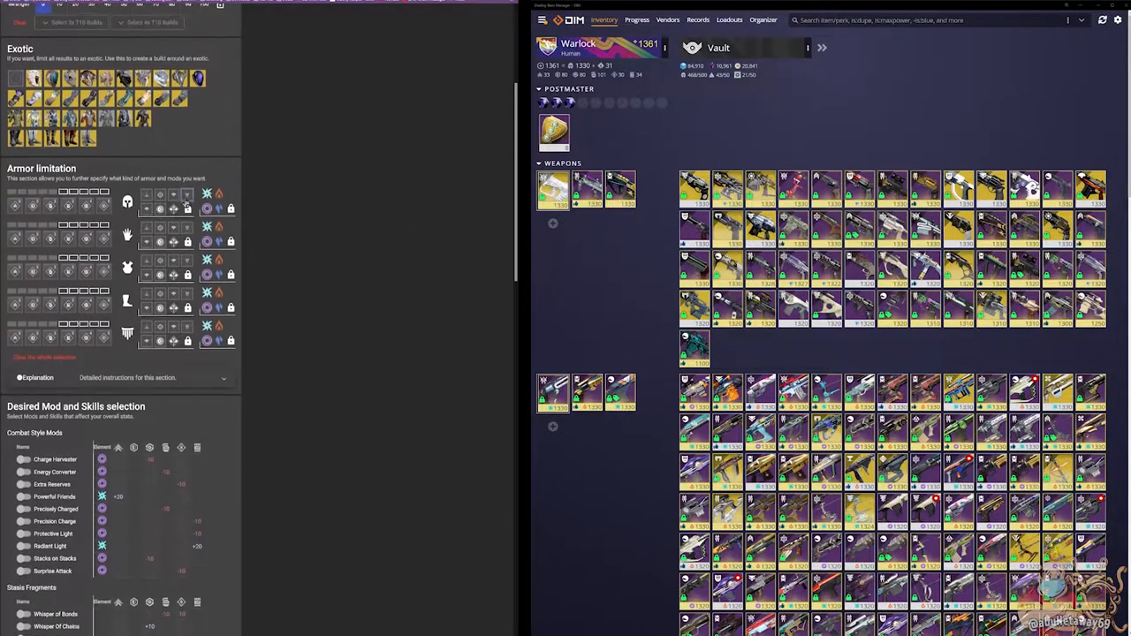
{"action": "scroll", "scroll_direction": "down", "scroll_amount": 3}
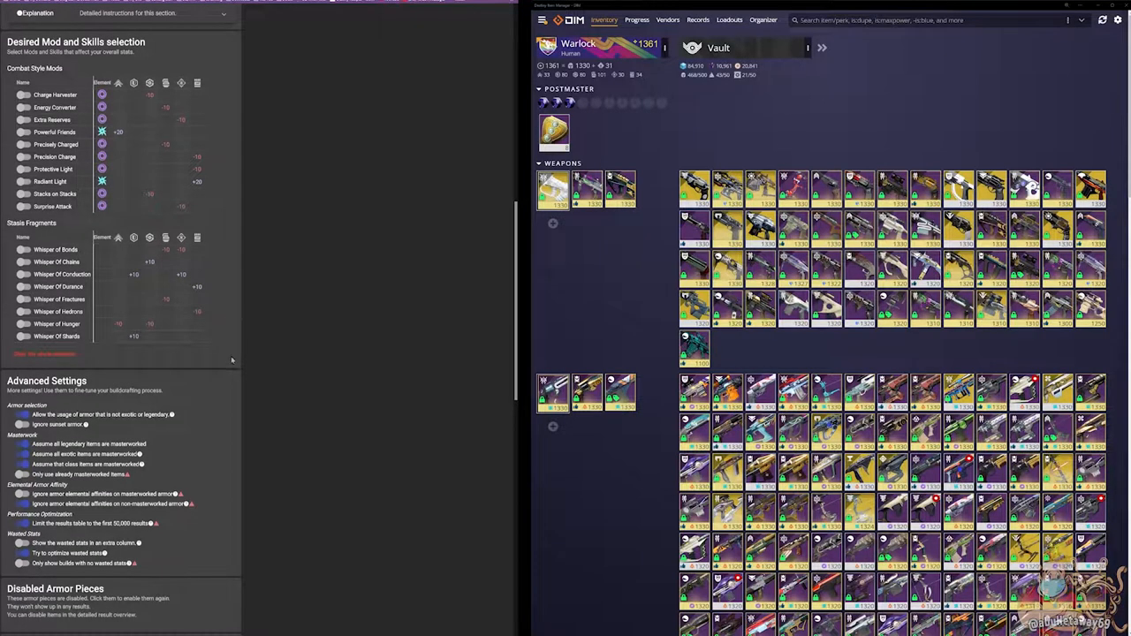
{"action": "scroll", "scroll_direction": "down", "scroll_amount": 3}
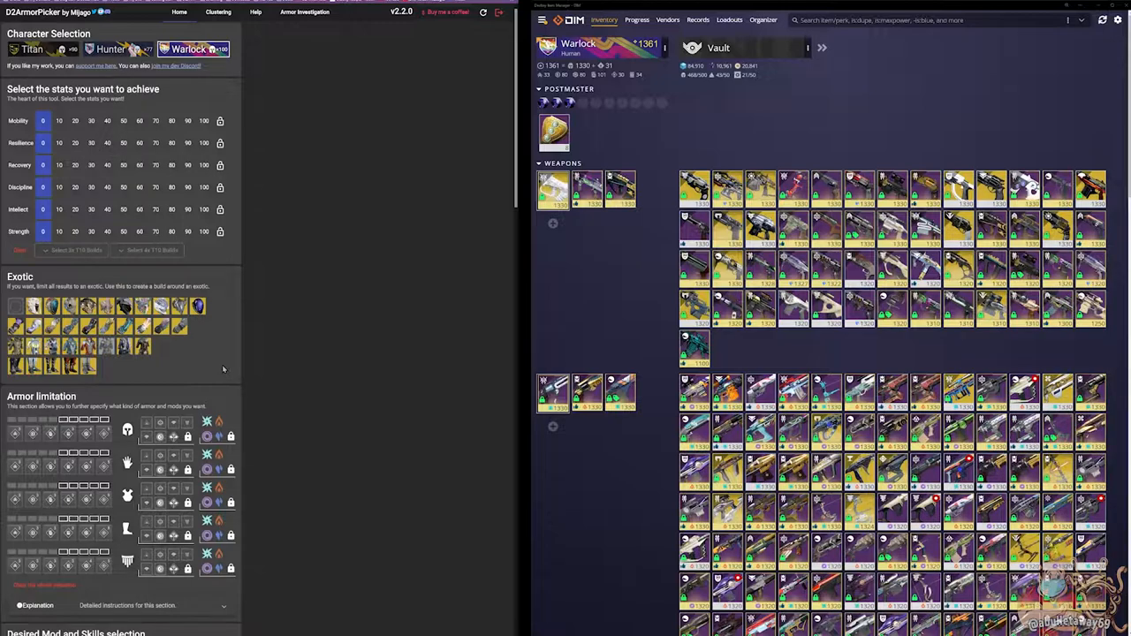
{"action": "mouse_move", "coordinate": [313, 363]}
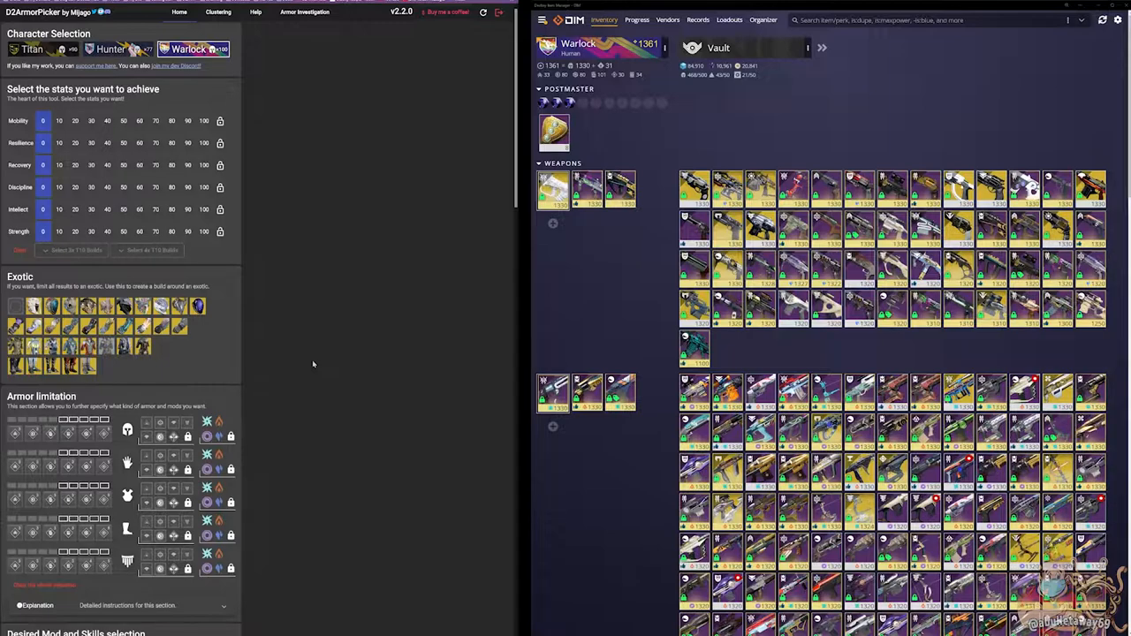
{"action": "mouse_move", "coordinate": [209, 335]}
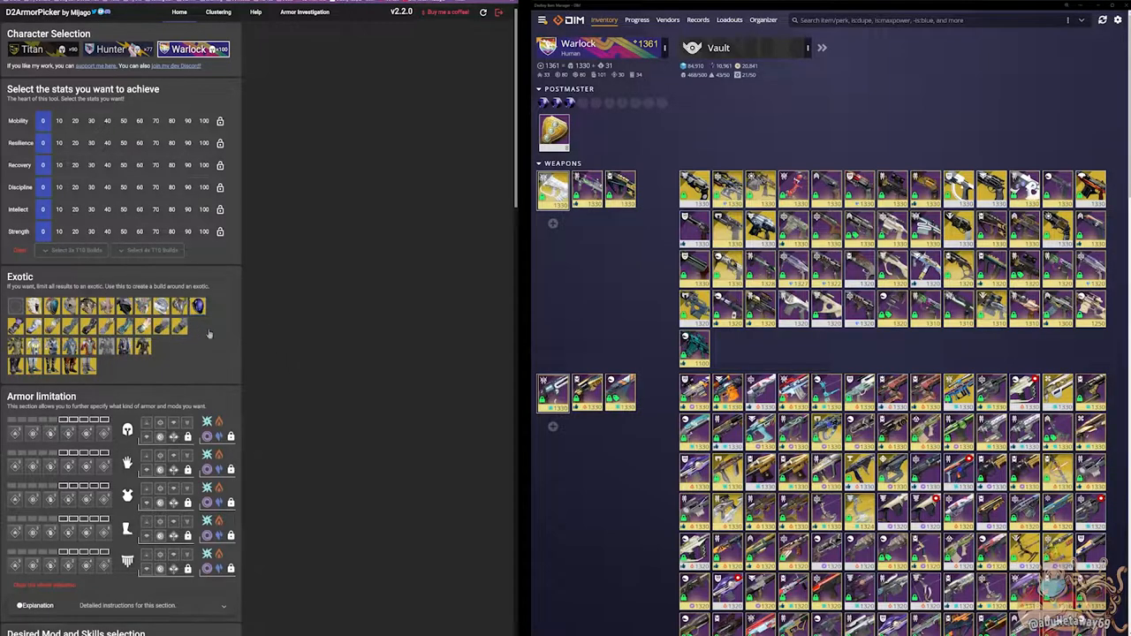
{"action": "mouse_move", "coordinate": [152, 373]}
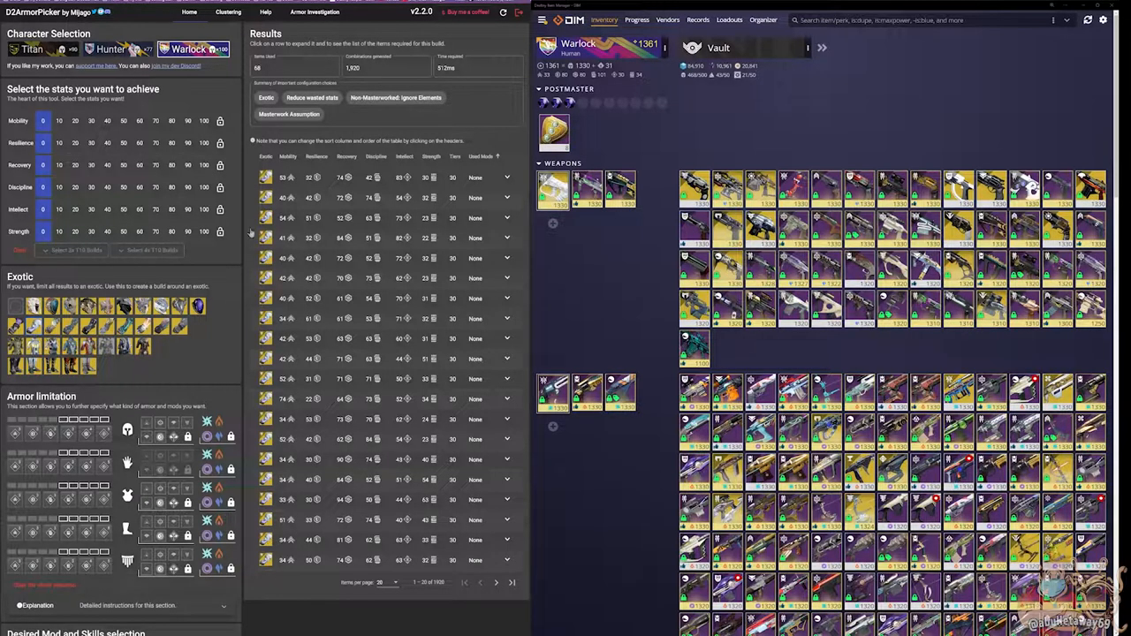
{"action": "mouse_move", "coordinate": [186, 216]}
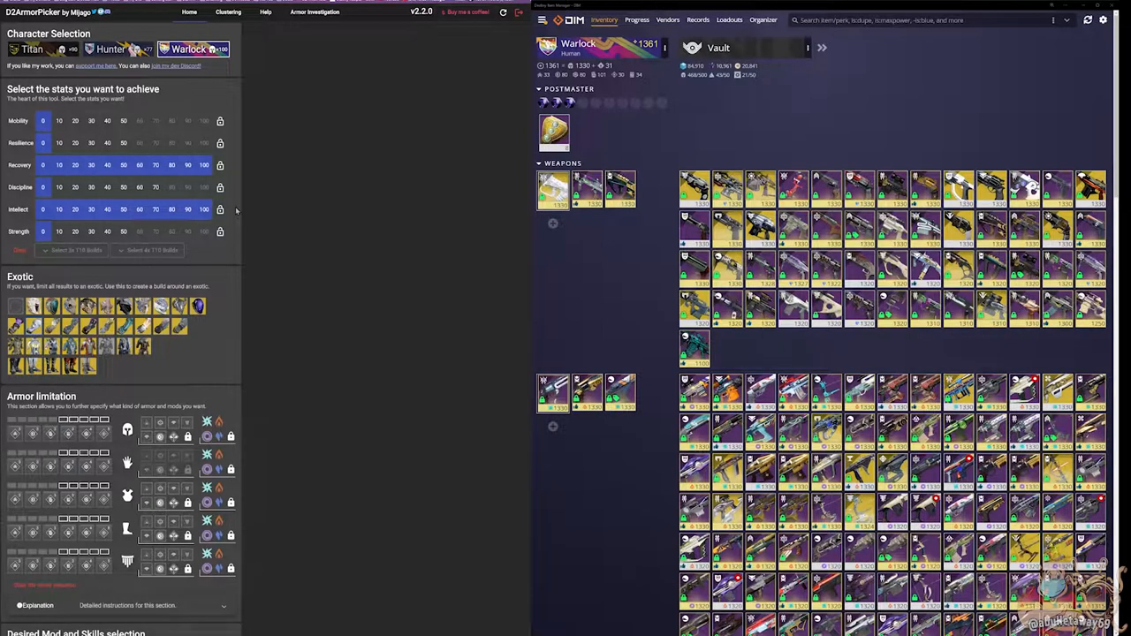
Set stat targets of 100 Recovery, 100 Intellect and 50 Resilience.
{"action": "left_click", "coordinate": [124, 165]}
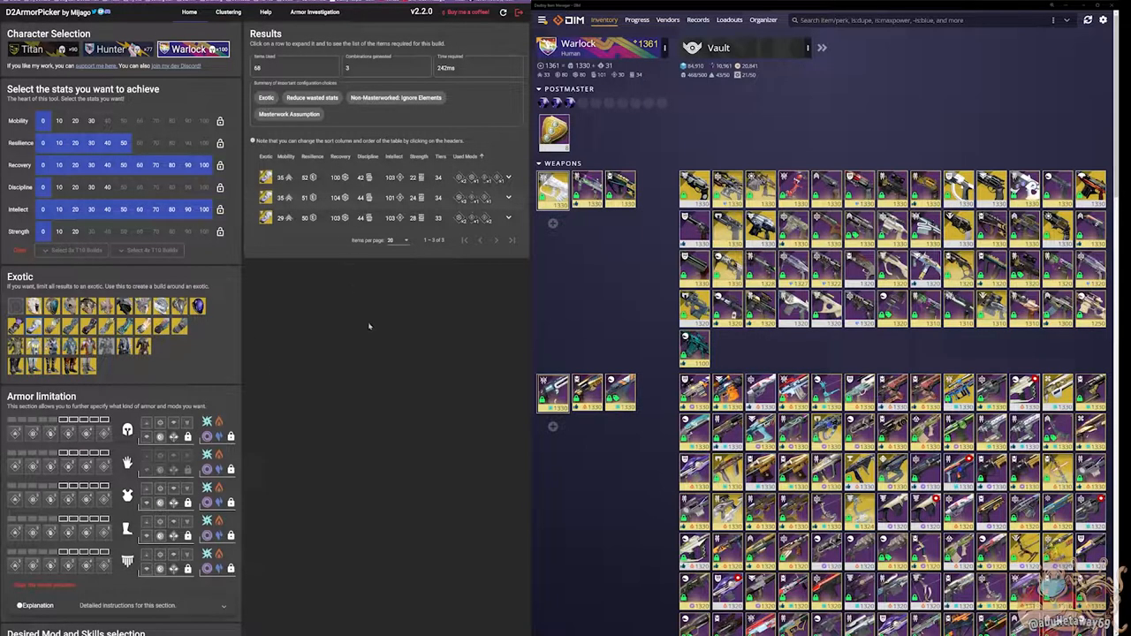
{"action": "mouse_move", "coordinate": [321, 286]}
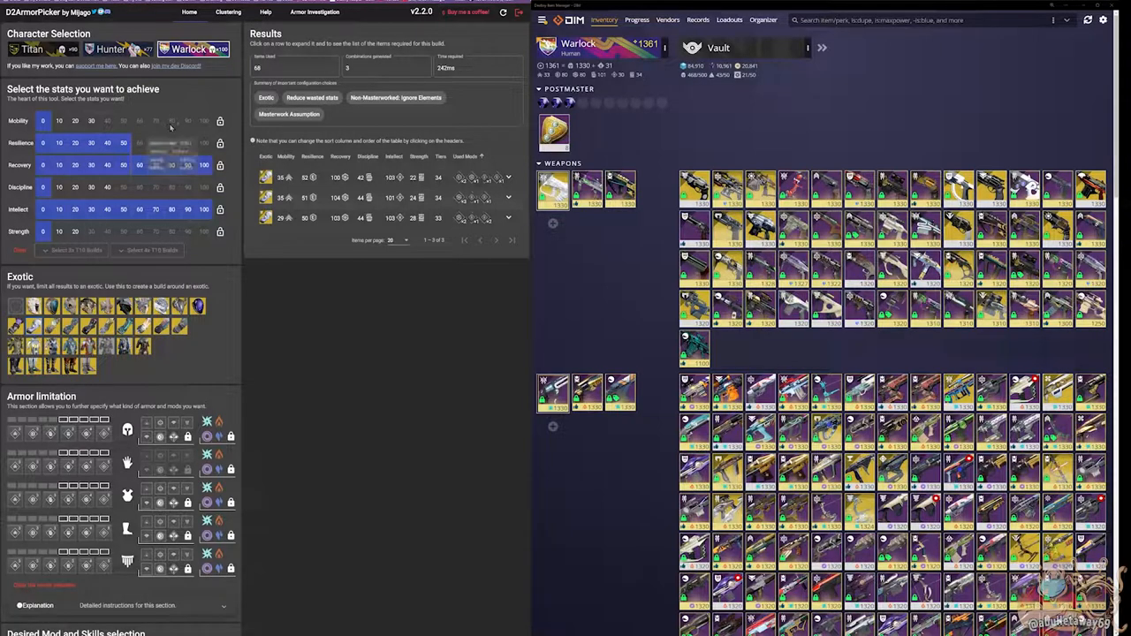
{"action": "mouse_move", "coordinate": [168, 121]}
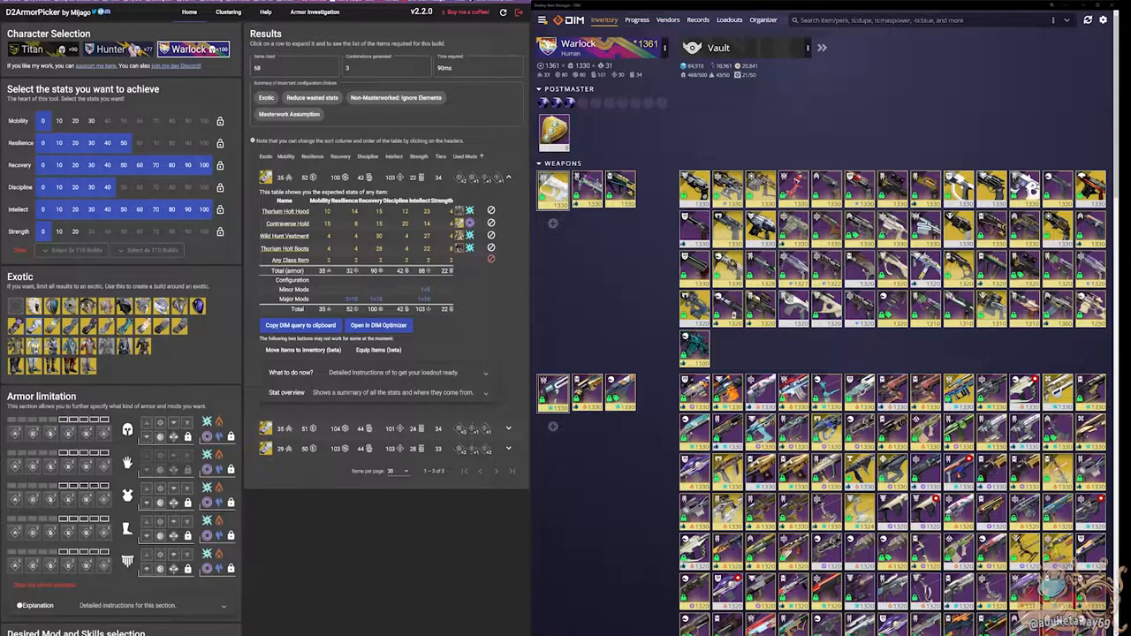
Re-expand the top build and copy its DIM query to the clipboard.
{"action": "left_click", "coordinate": [884, 19]}
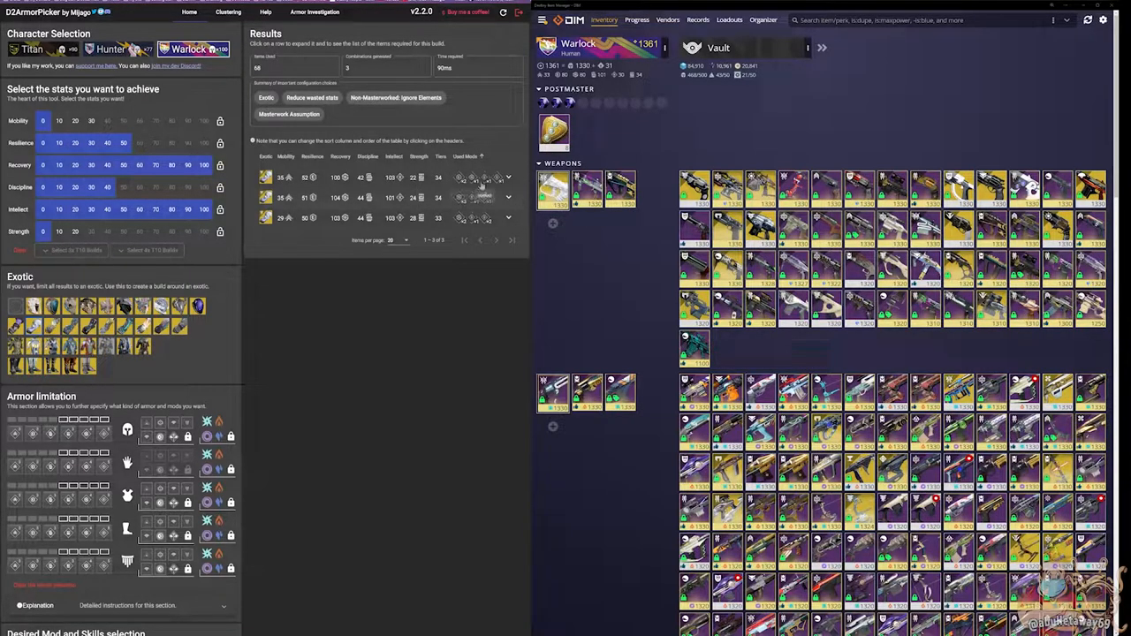
{"action": "mouse_move", "coordinate": [507, 323]}
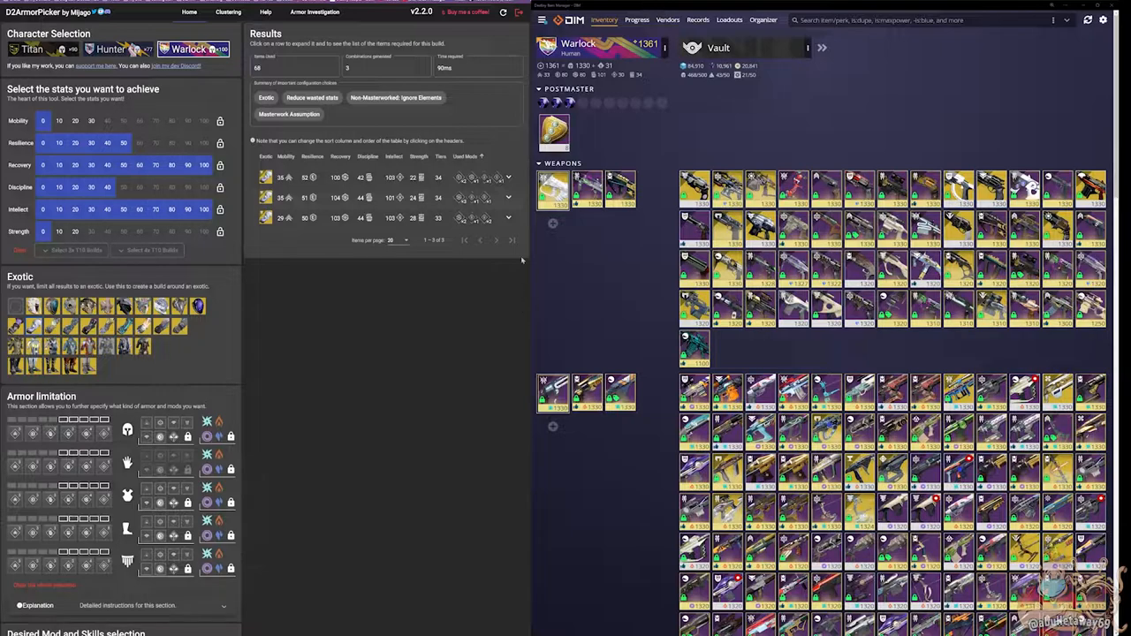
{"action": "mouse_move", "coordinate": [517, 280]}
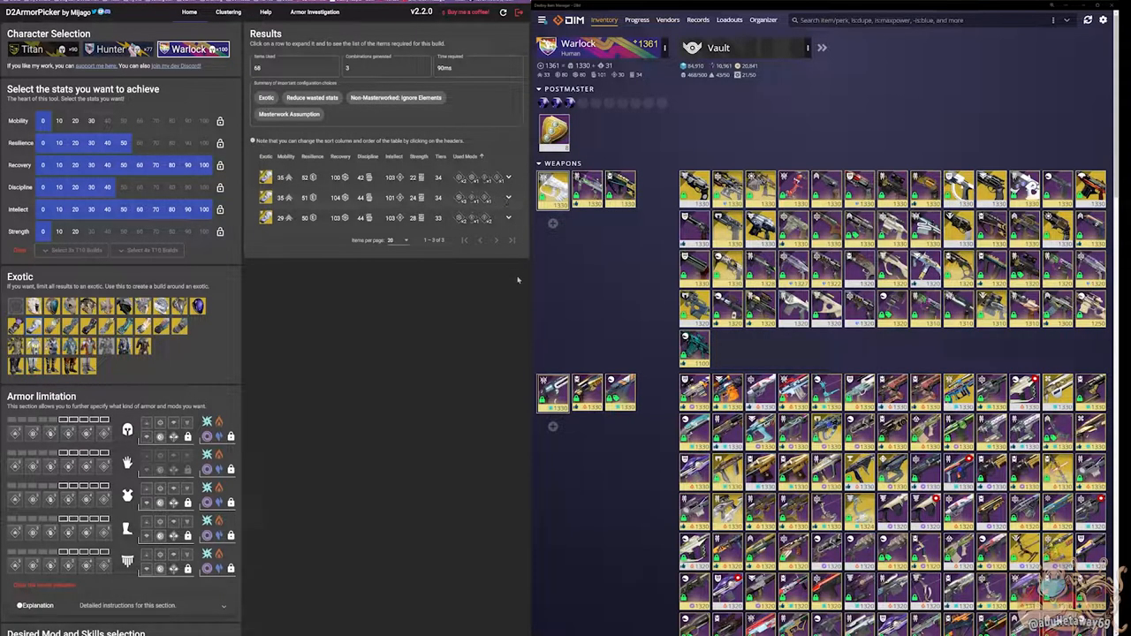
{"action": "left_click", "coordinate": [354, 177]}
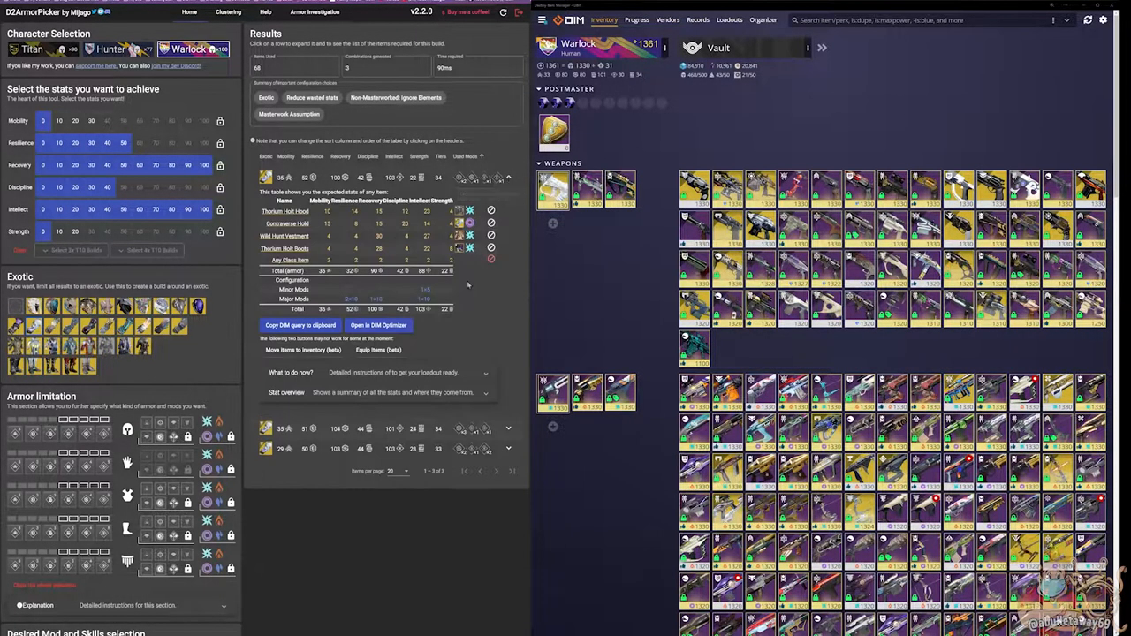
{"action": "left_click", "coordinate": [300, 325]}
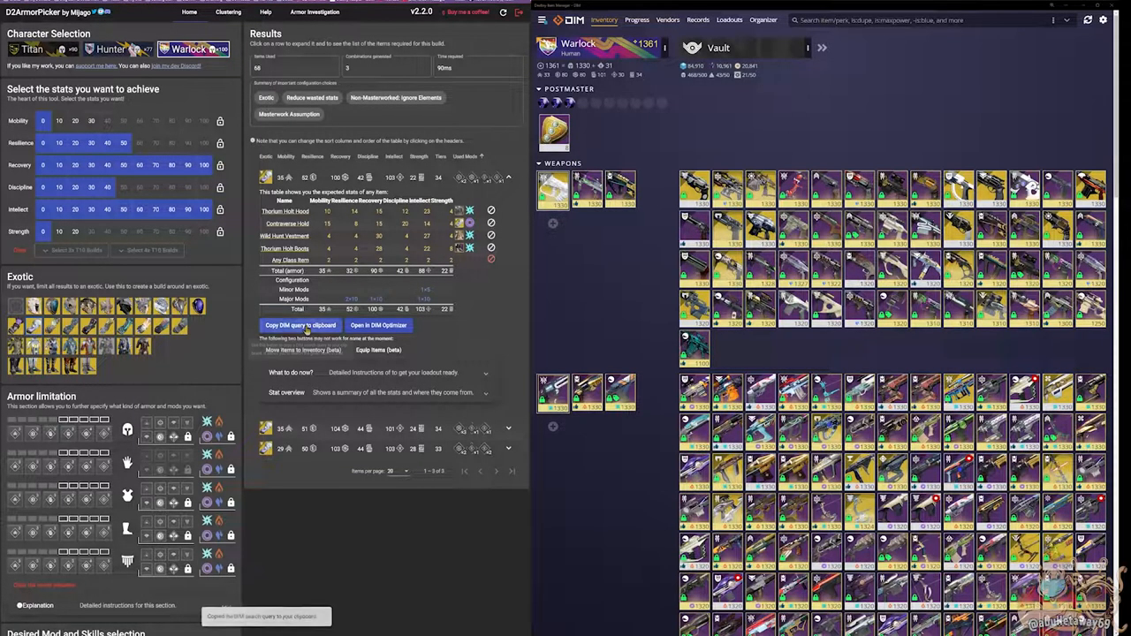
Paste the build's query into DIM search and view Thorium Holt Boots' stats.
{"action": "left_click", "coordinate": [301, 325]}
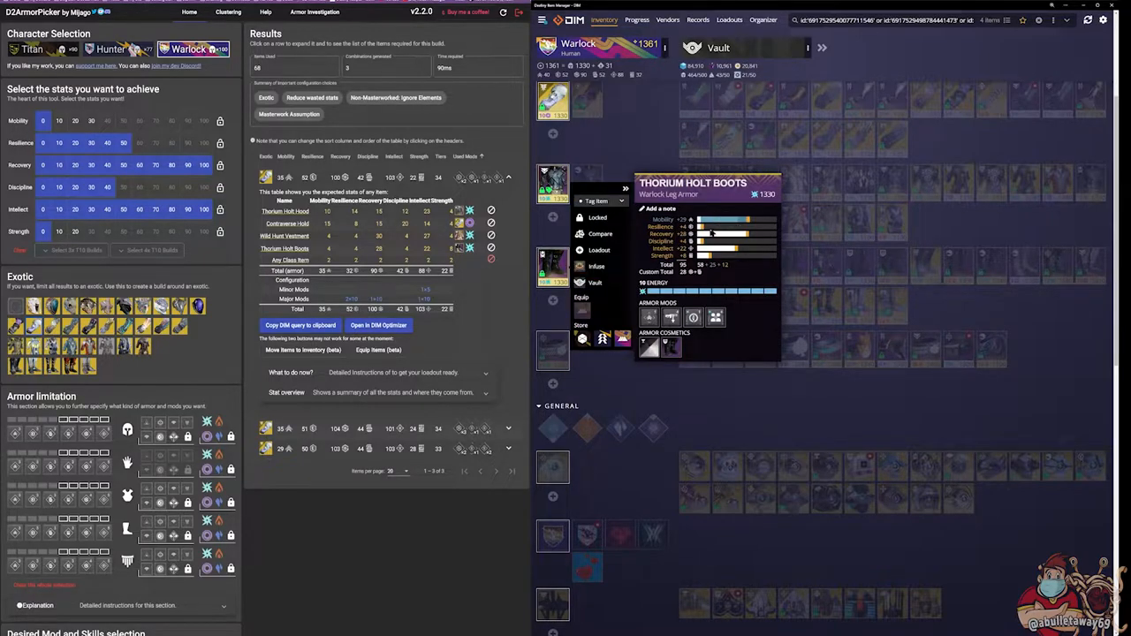
{"action": "mouse_move", "coordinate": [732, 262]}
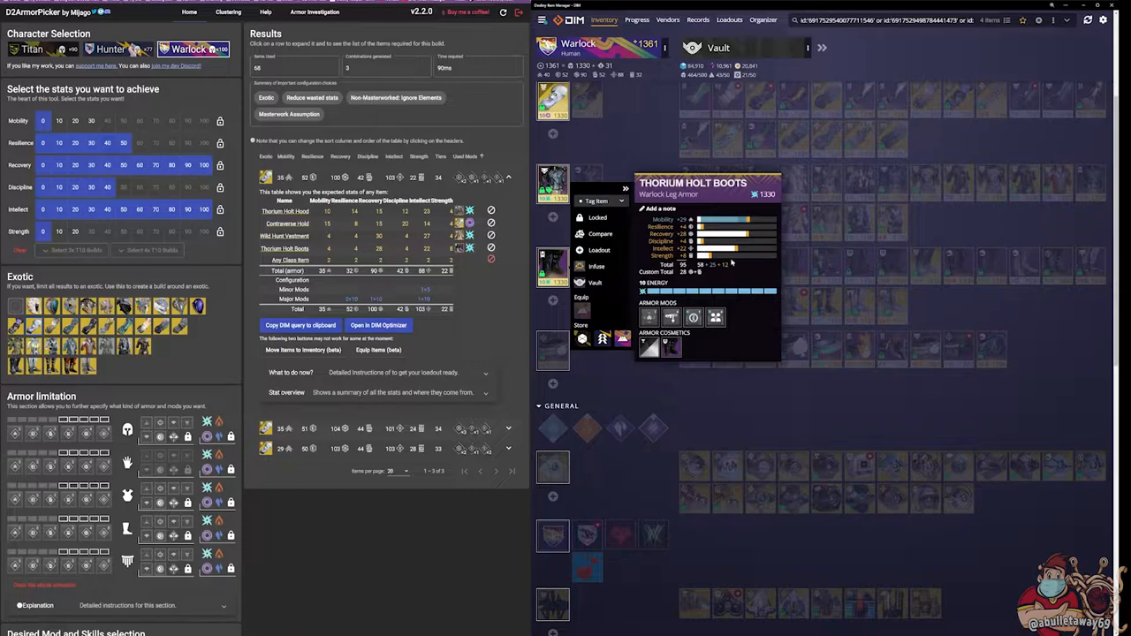
{"action": "mouse_move", "coordinate": [650, 316]}
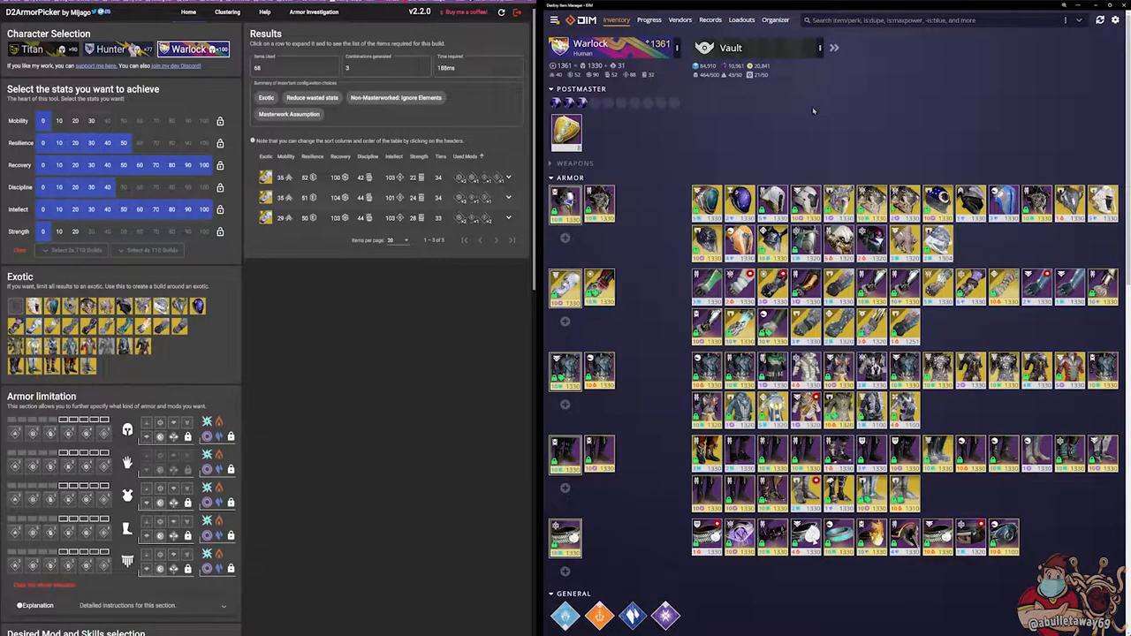
{"action": "mouse_move", "coordinate": [802, 112]}
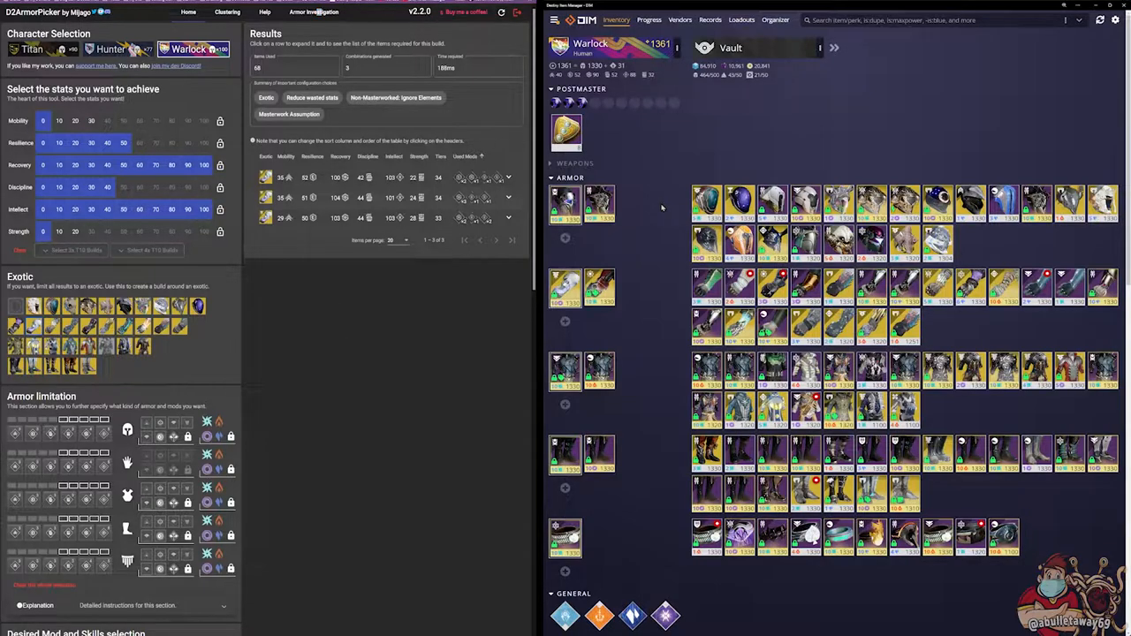
{"action": "mouse_move", "coordinate": [661, 210]}
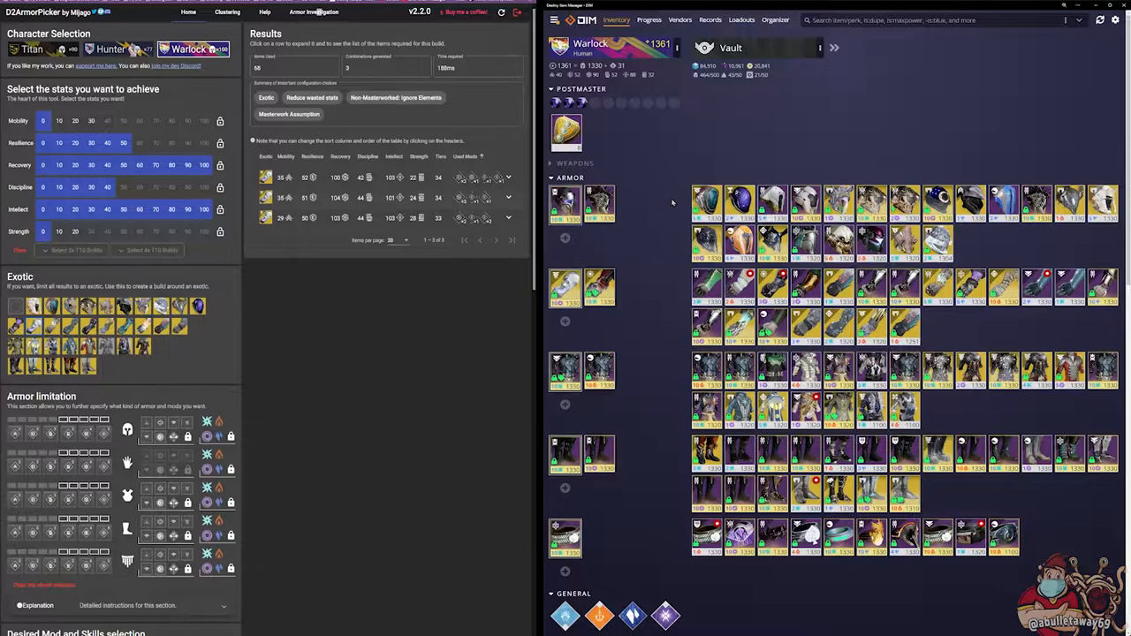
{"action": "mouse_move", "coordinate": [670, 194]}
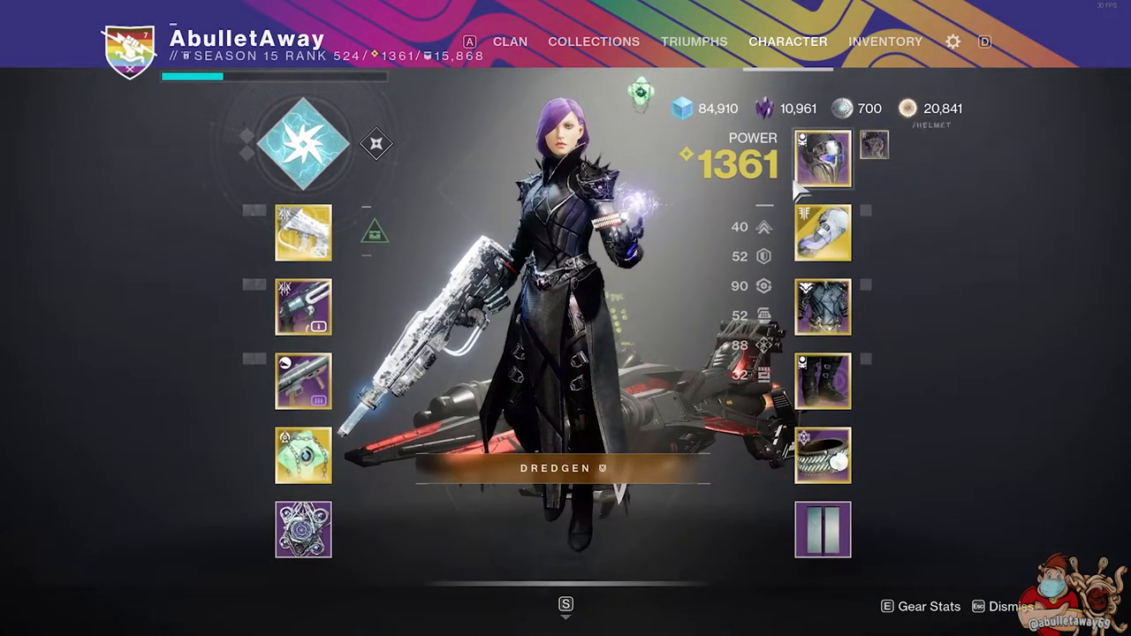
Review the helmet, then apply a Recovery Mod to Wild Hunt Vestment.
{"action": "left_click", "coordinate": [821, 160]}
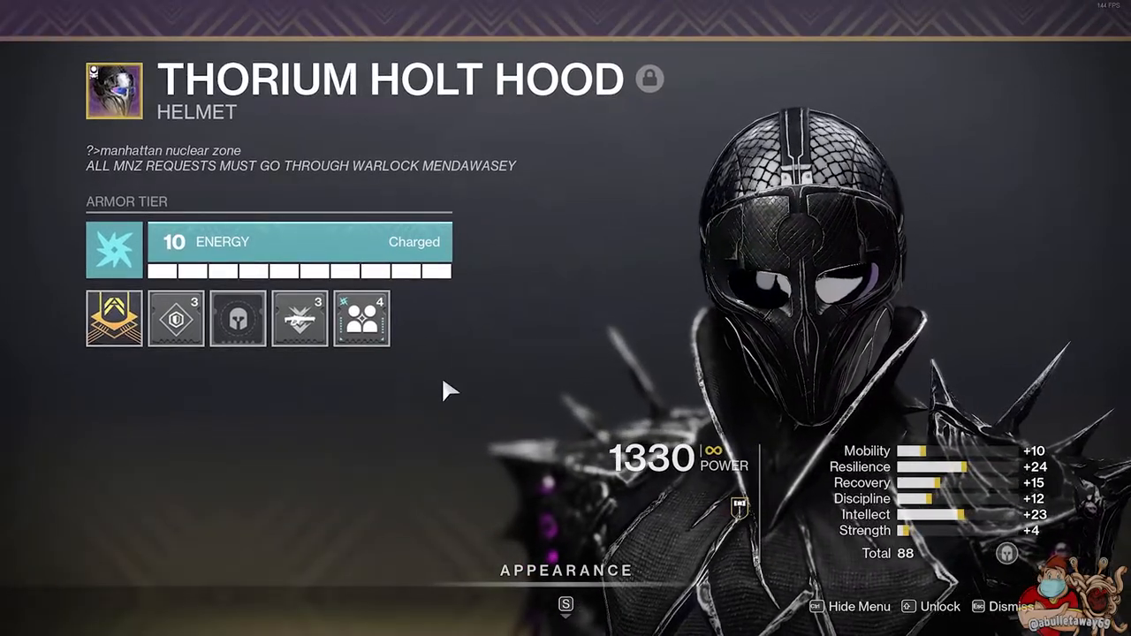
{"action": "left_click", "coordinate": [176, 319]}
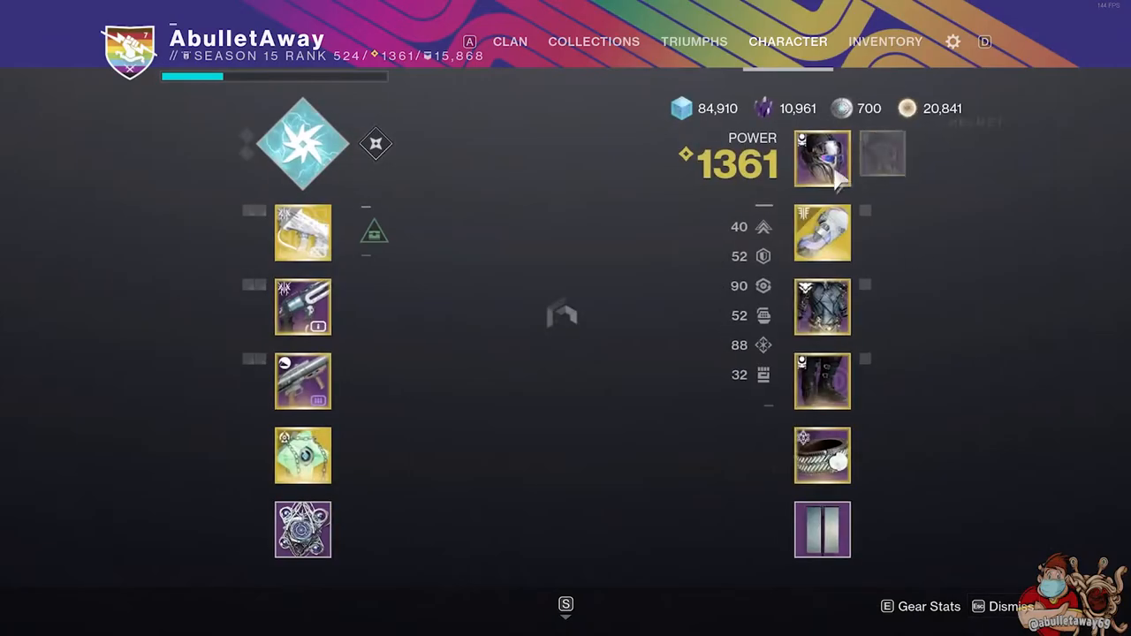
{"action": "left_click", "coordinate": [823, 232]}
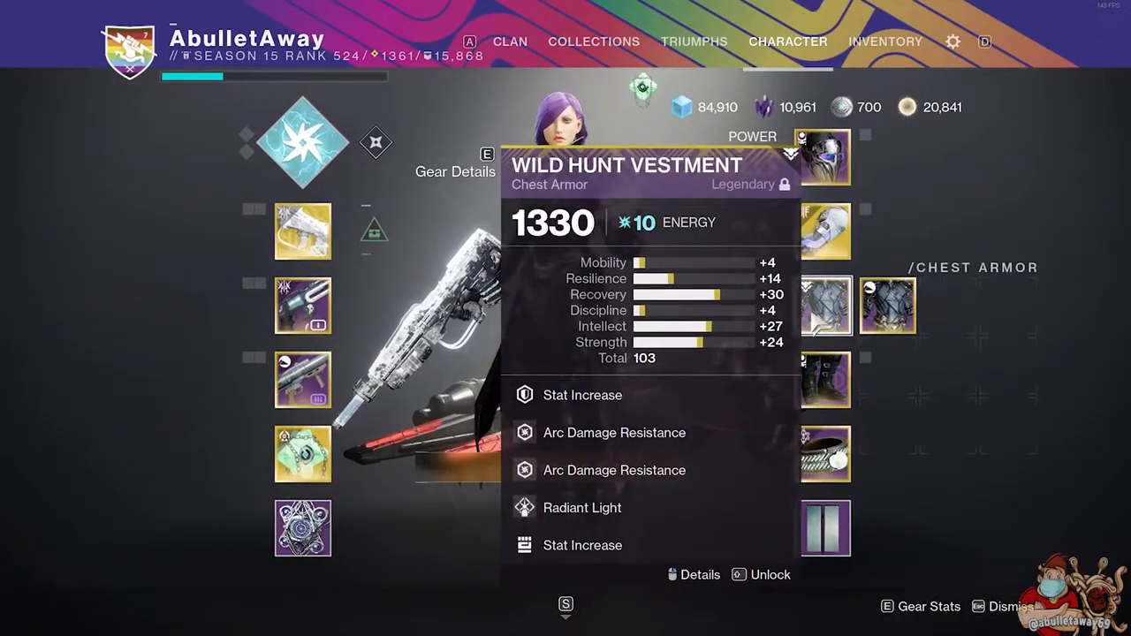
{"action": "left_click", "coordinate": [699, 575]}
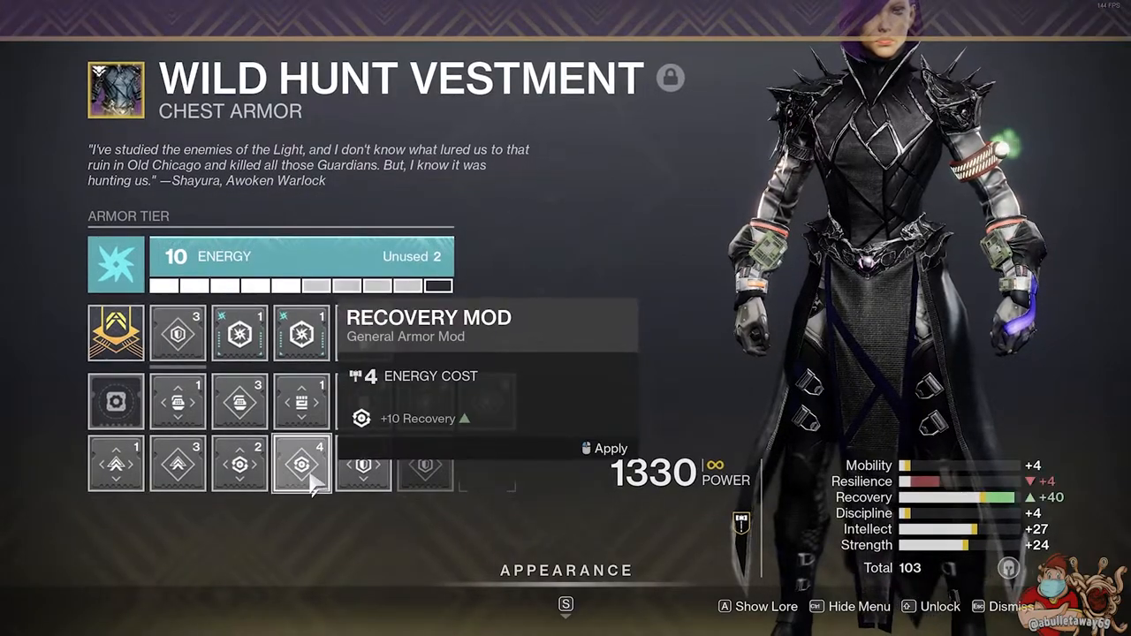
{"action": "left_click", "coordinate": [602, 448]}
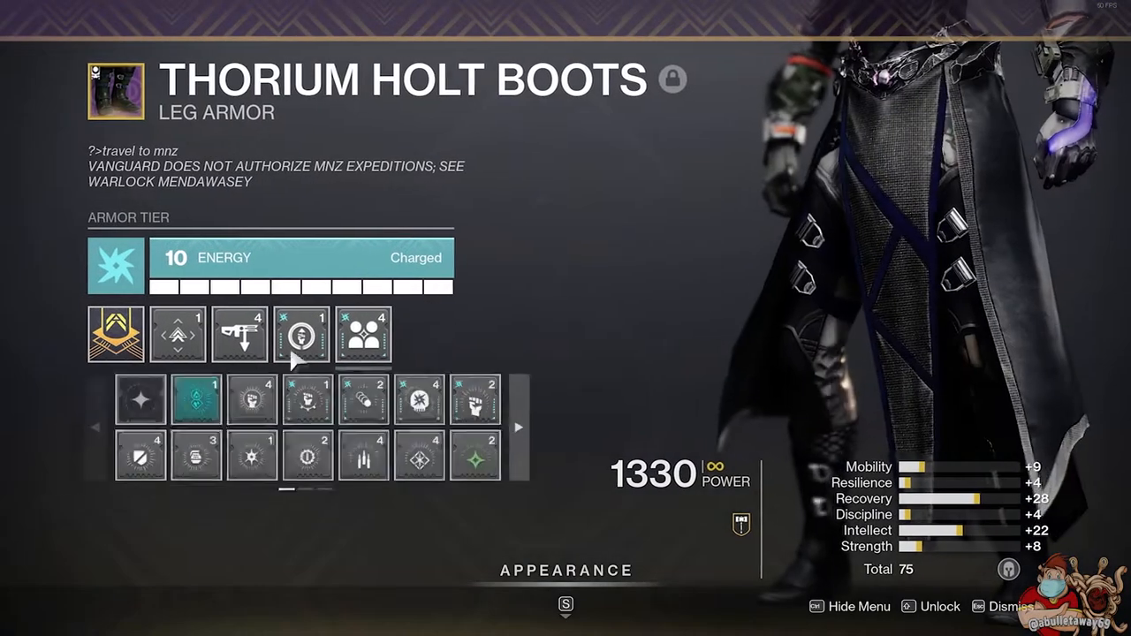
Replace the boots' minor mobility mod with an Intellect Mod and check the leg socket.
{"action": "left_click", "coordinate": [115, 334]}
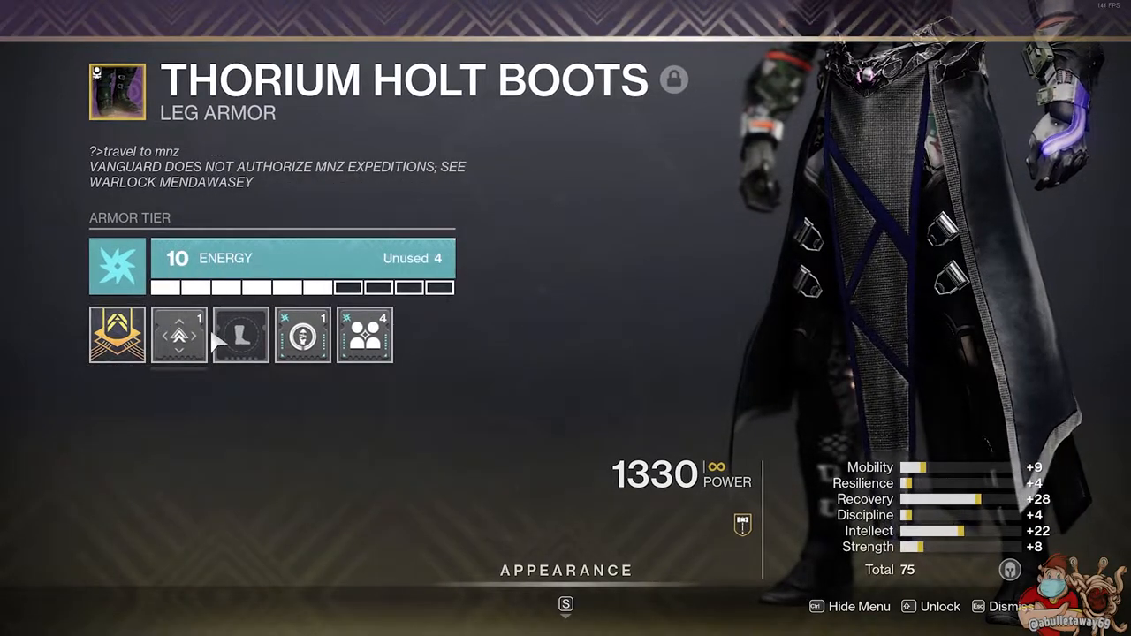
{"action": "mouse_move", "coordinate": [411, 340]}
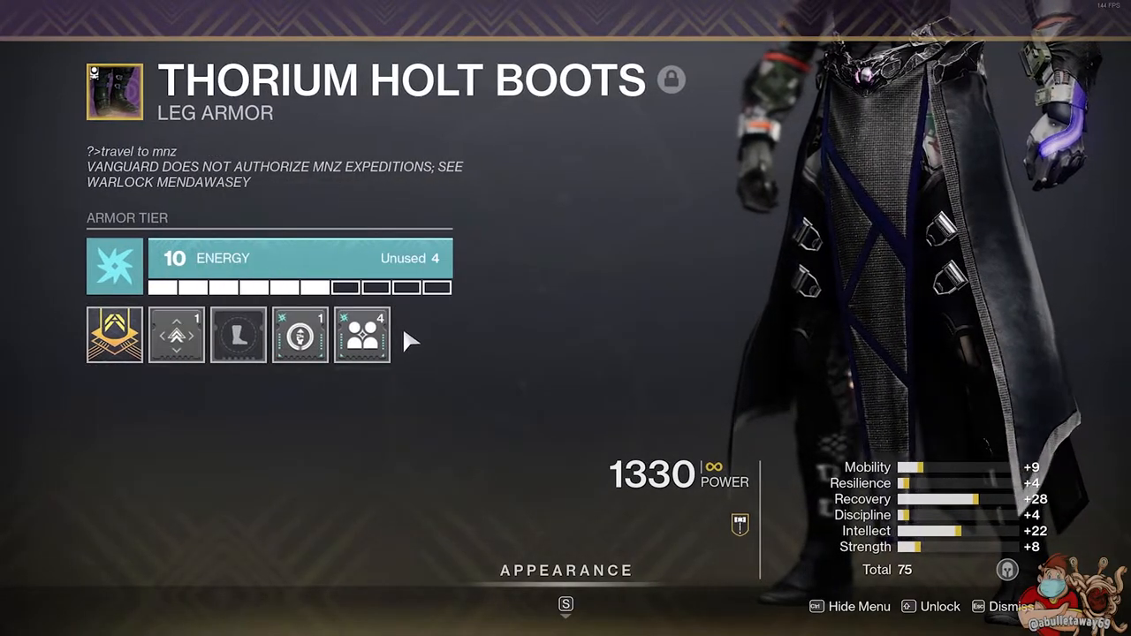
{"action": "left_click", "coordinate": [176, 334]}
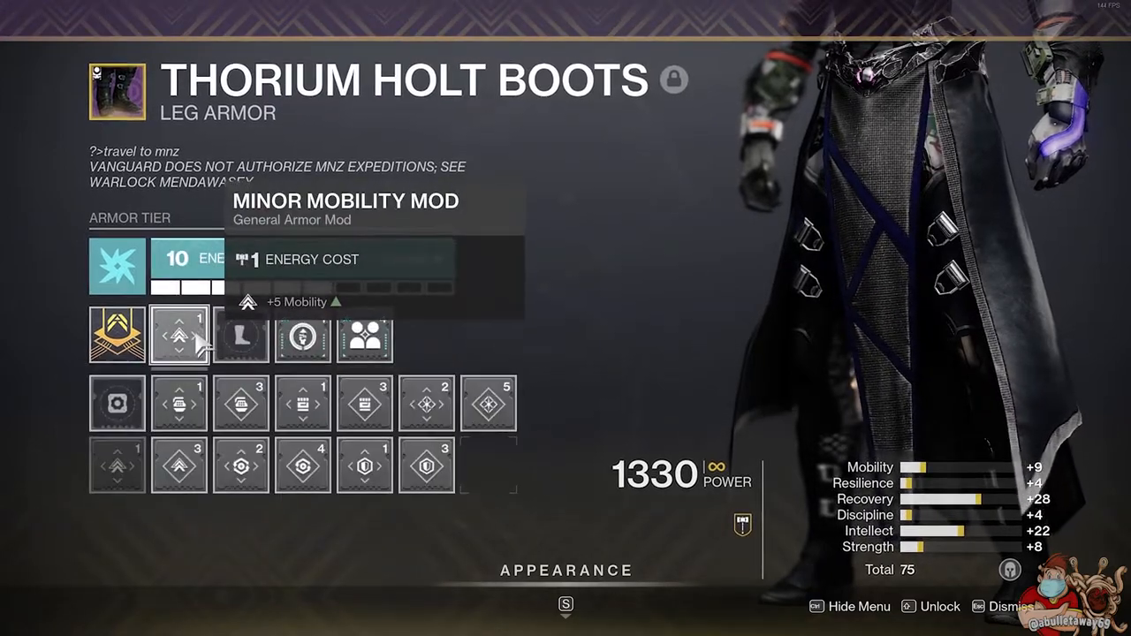
{"action": "left_click", "coordinate": [485, 403]}
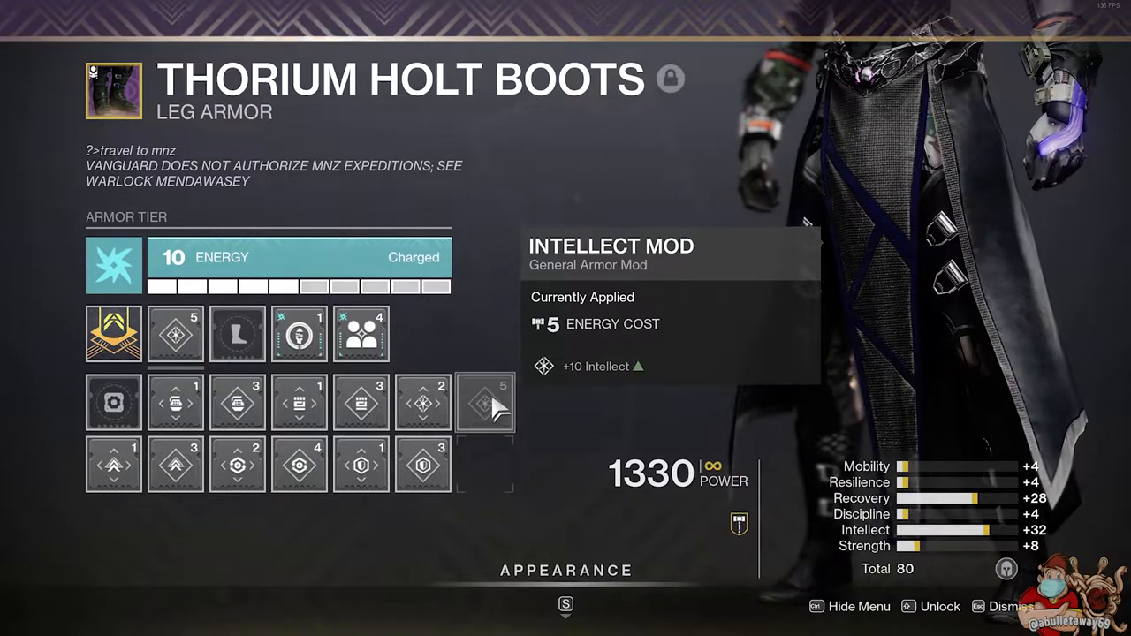
{"action": "mouse_move", "coordinate": [544, 495]}
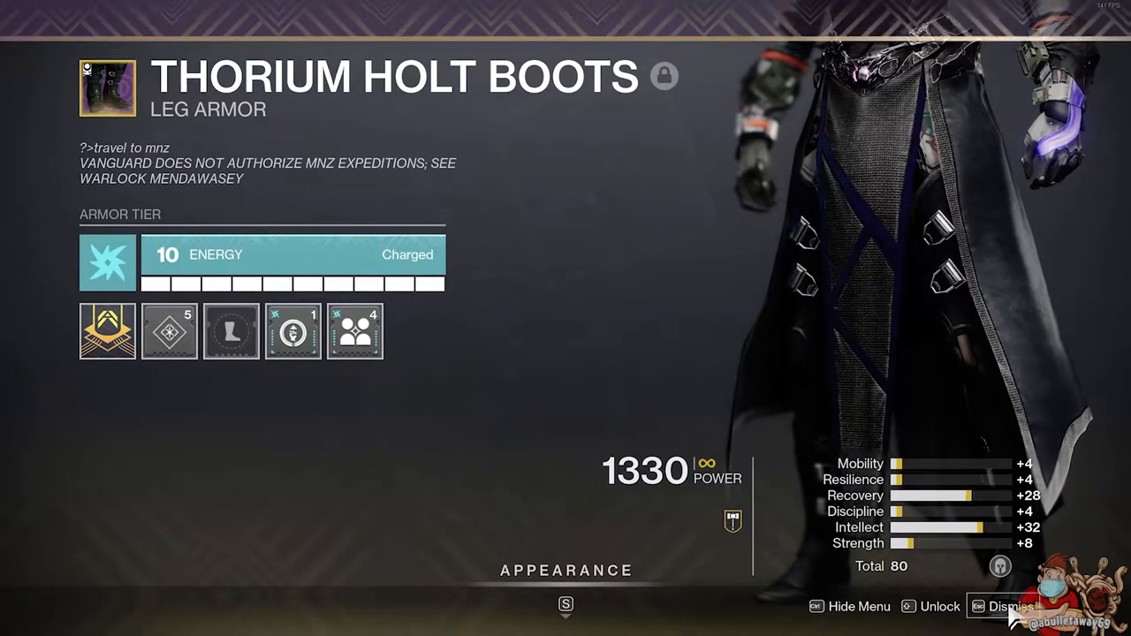
{"action": "left_click", "coordinate": [240, 332]}
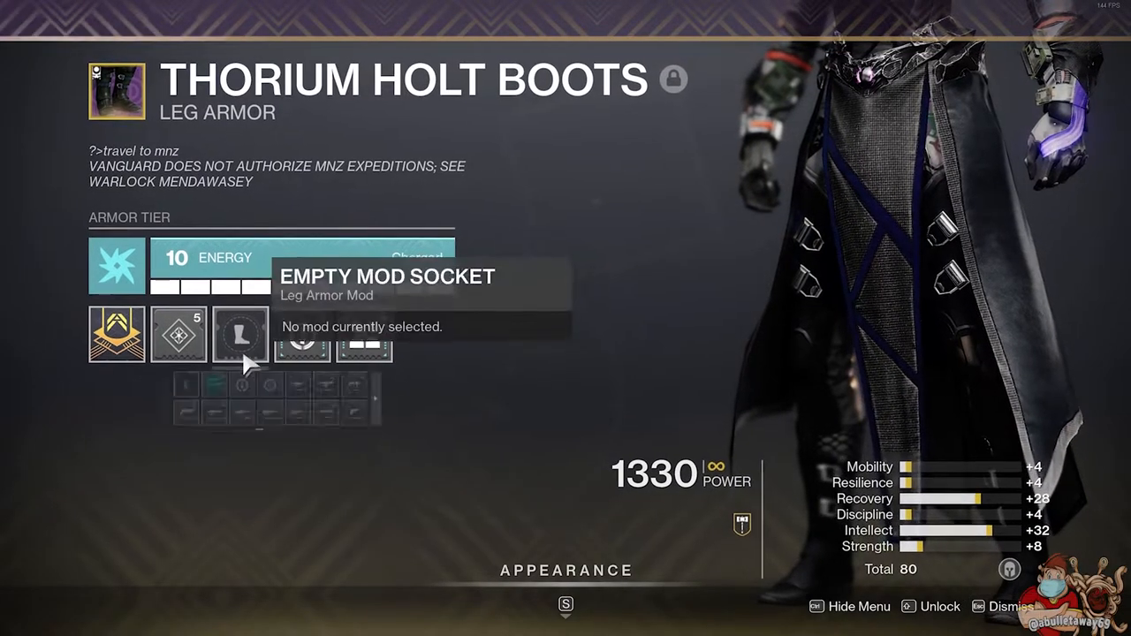
{"action": "left_click", "coordinate": [240, 333]}
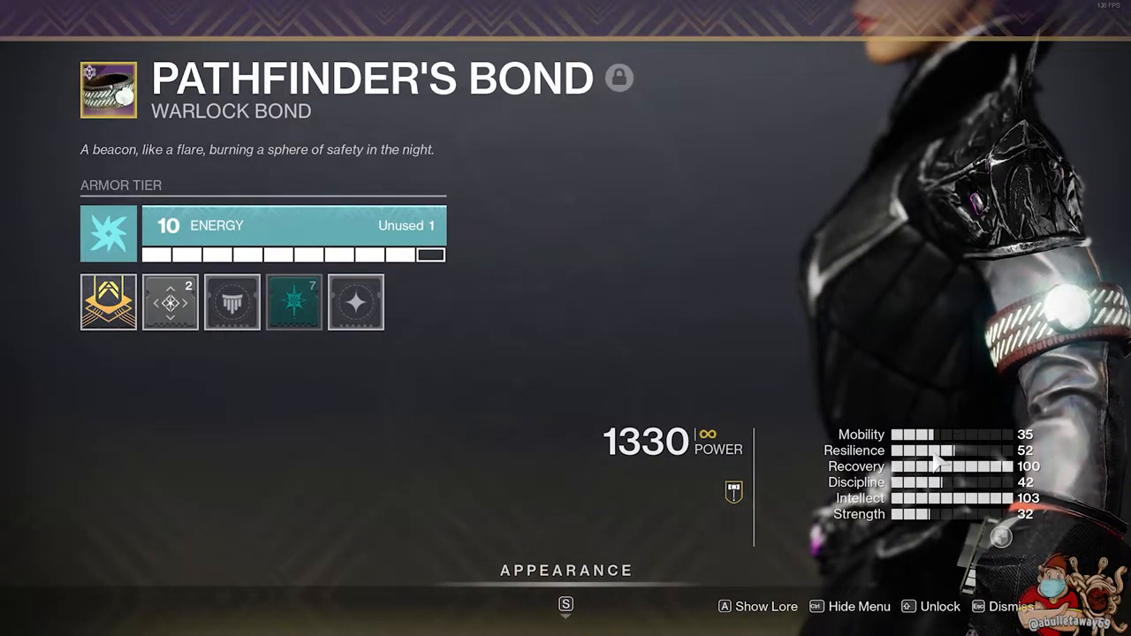
{"action": "mouse_move", "coordinate": [911, 434]}
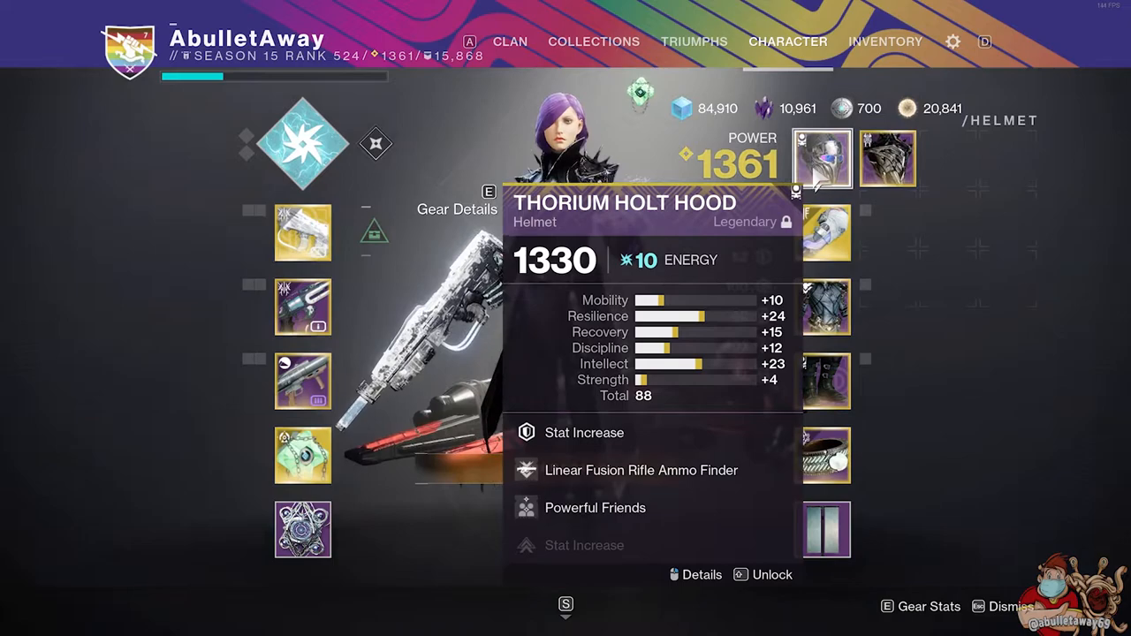
Swap the boots' Powerful Friends mod for a different Charged with Light mod.
{"action": "left_click", "coordinate": [701, 574]}
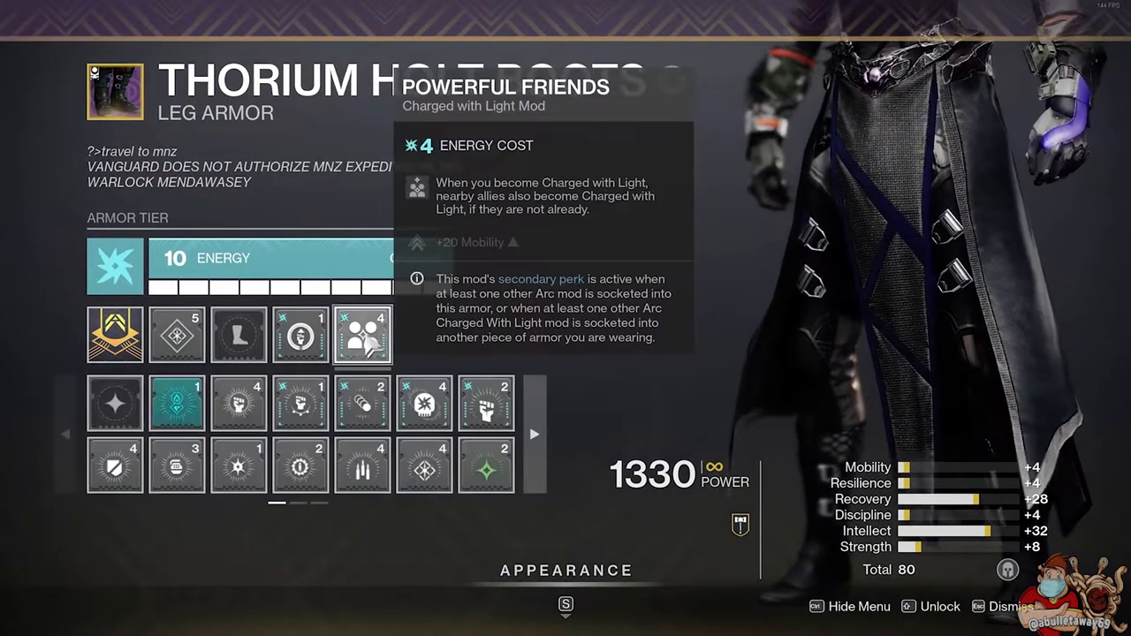
{"action": "left_click", "coordinate": [535, 434]}
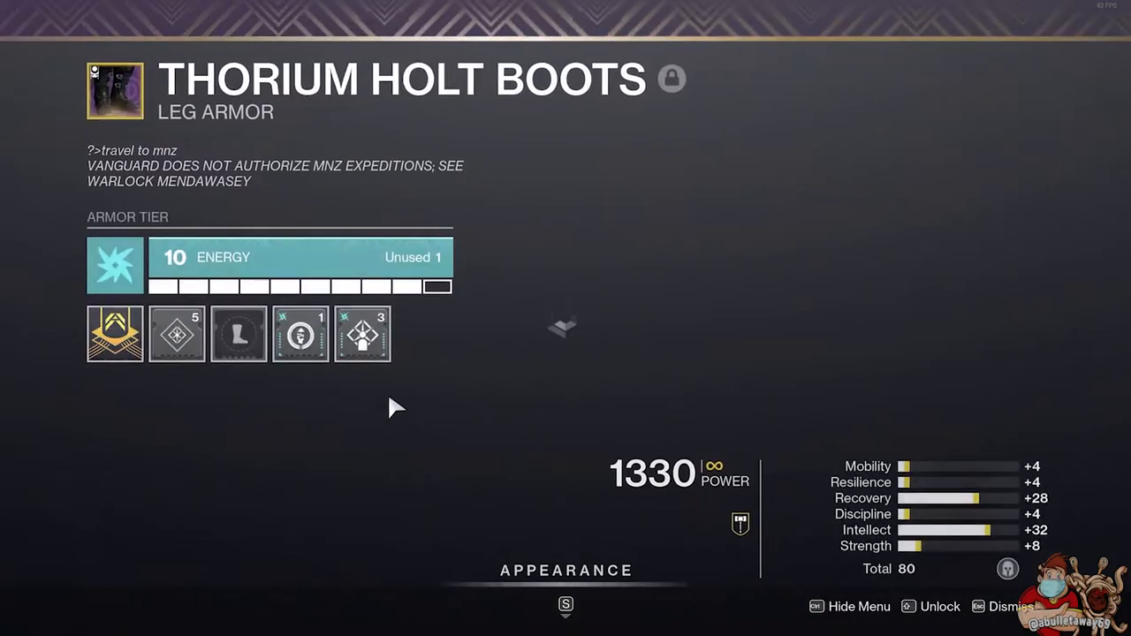
{"action": "left_click", "coordinate": [362, 334]}
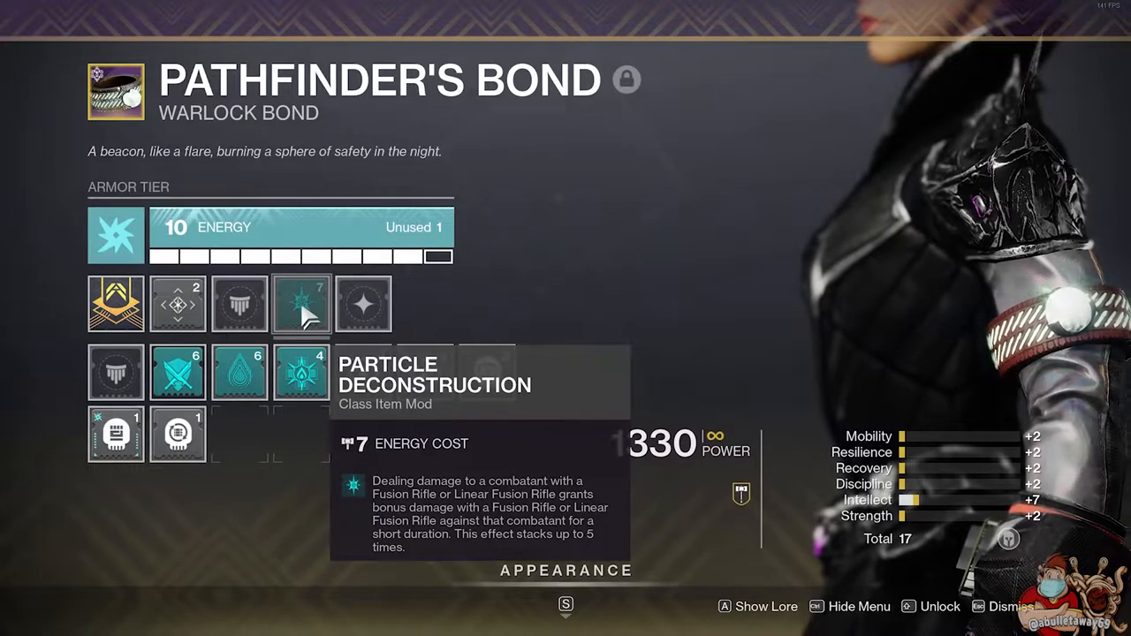
{"action": "mouse_move", "coordinate": [552, 371]}
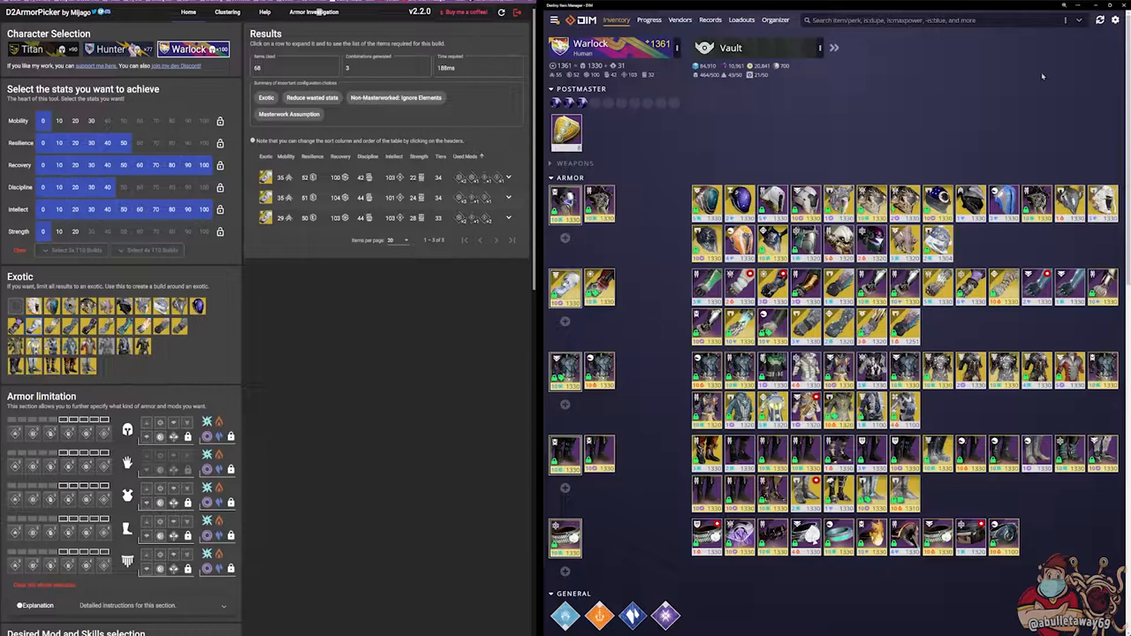
Save the Warlock's equipped gear as a new loadout from DIM's Loadouts page.
{"action": "left_click", "coordinate": [742, 20]}
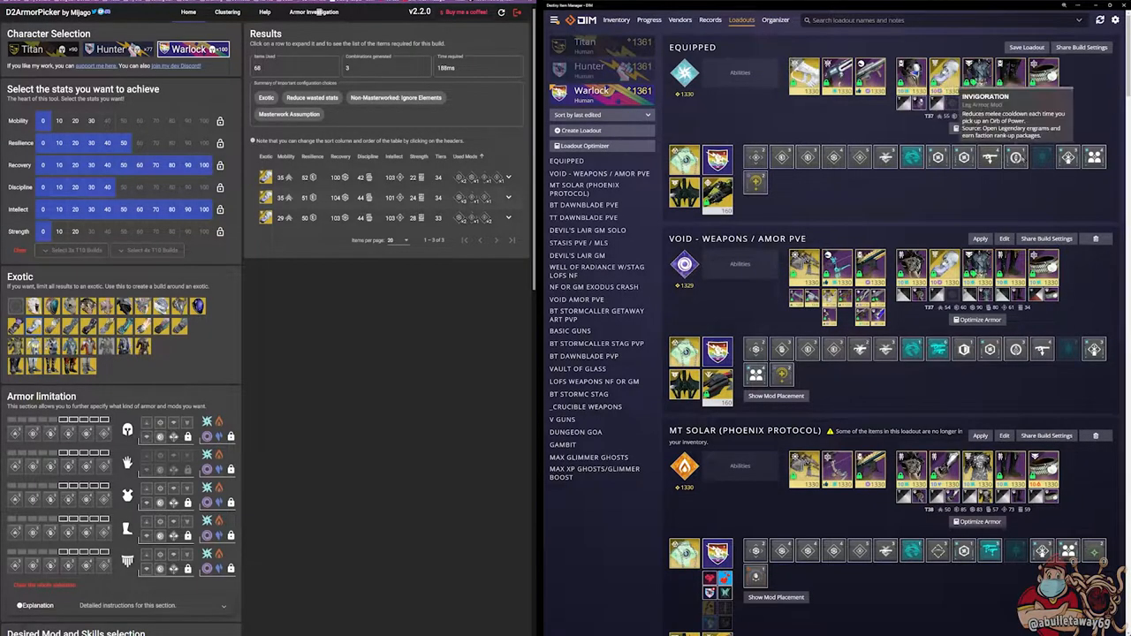
{"action": "mouse_move", "coordinate": [775, 188]}
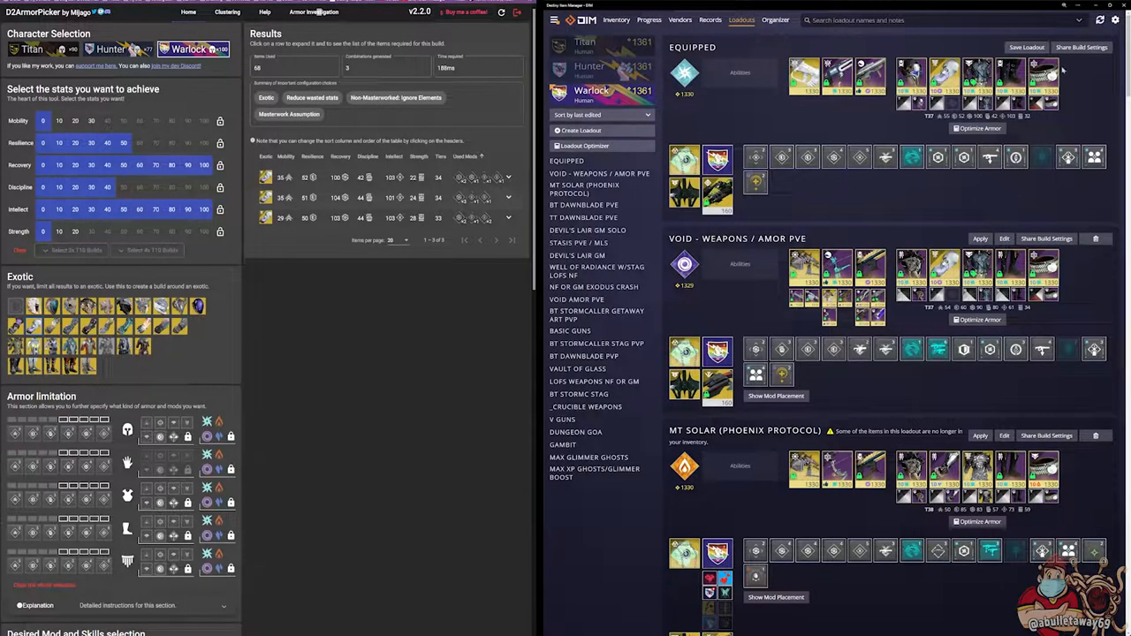
{"action": "mouse_move", "coordinate": [946, 84]}
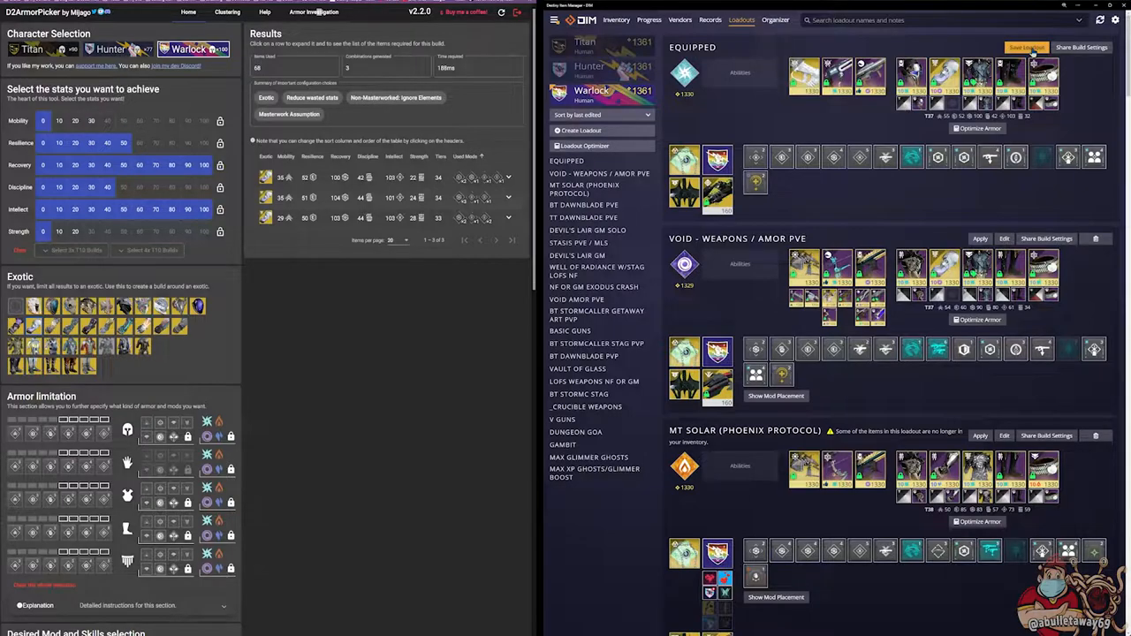
{"action": "left_click", "coordinate": [581, 130]}
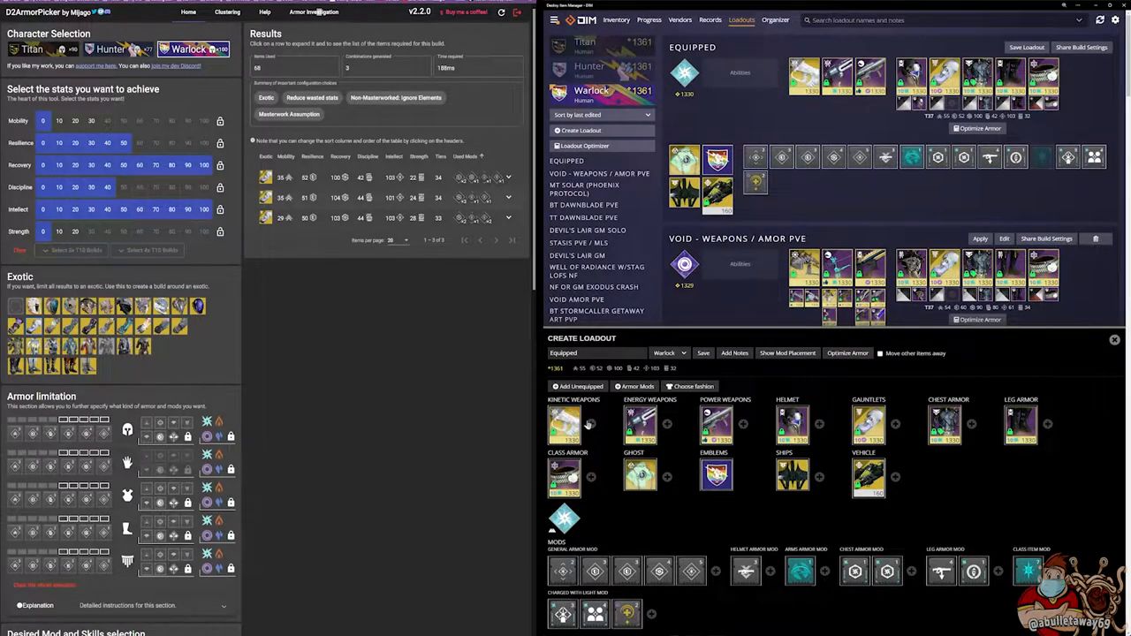
Add a second kinetic weapon, name the loadout 'test 2', and enable moving other items away.
{"action": "left_click", "coordinate": [591, 424]}
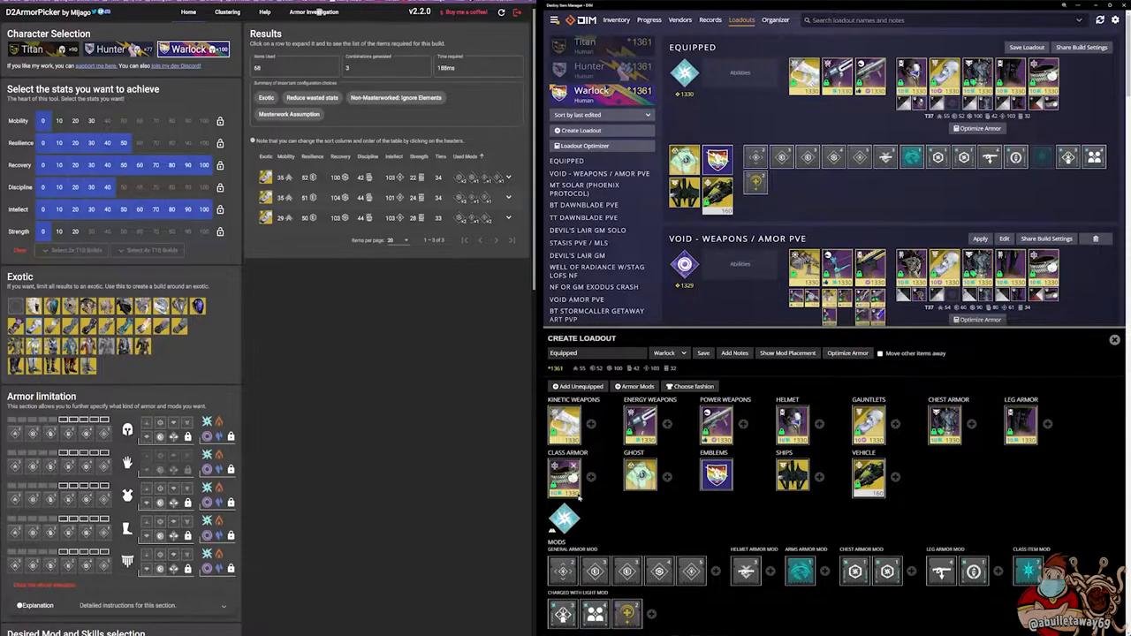
{"action": "mouse_move", "coordinate": [750, 484]}
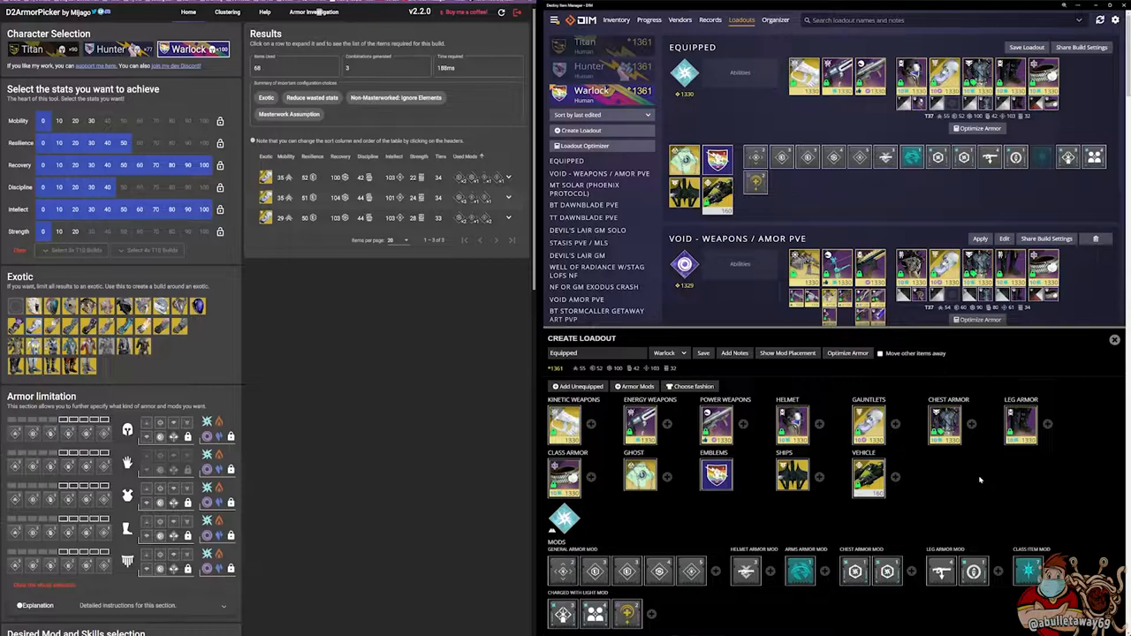
{"action": "mouse_move", "coordinate": [816, 475]}
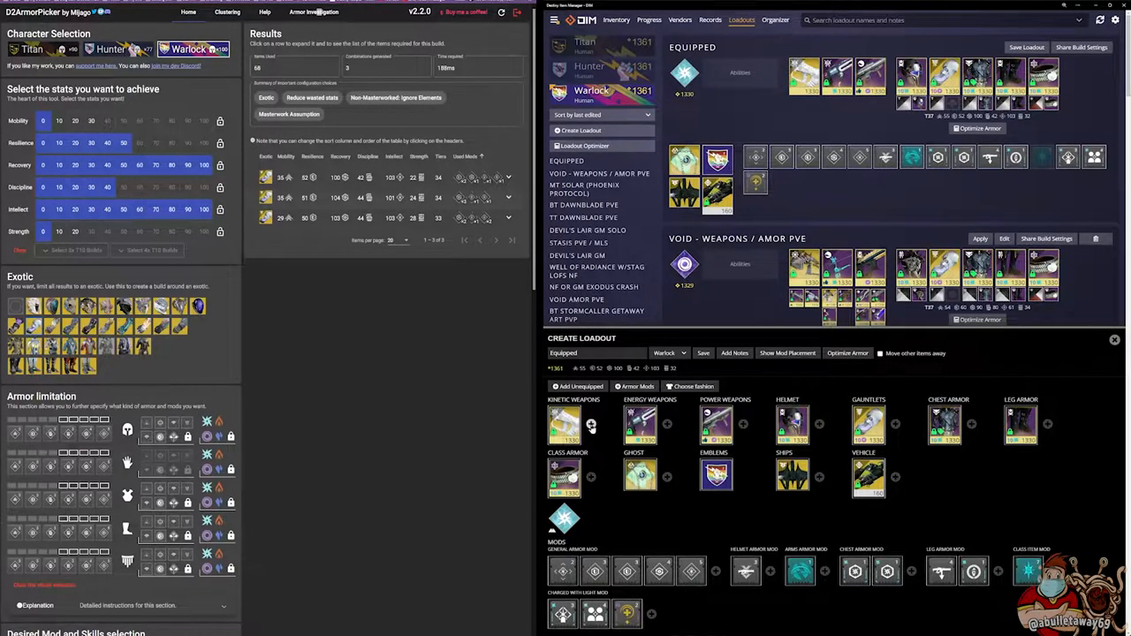
{"action": "left_click", "coordinate": [591, 428]}
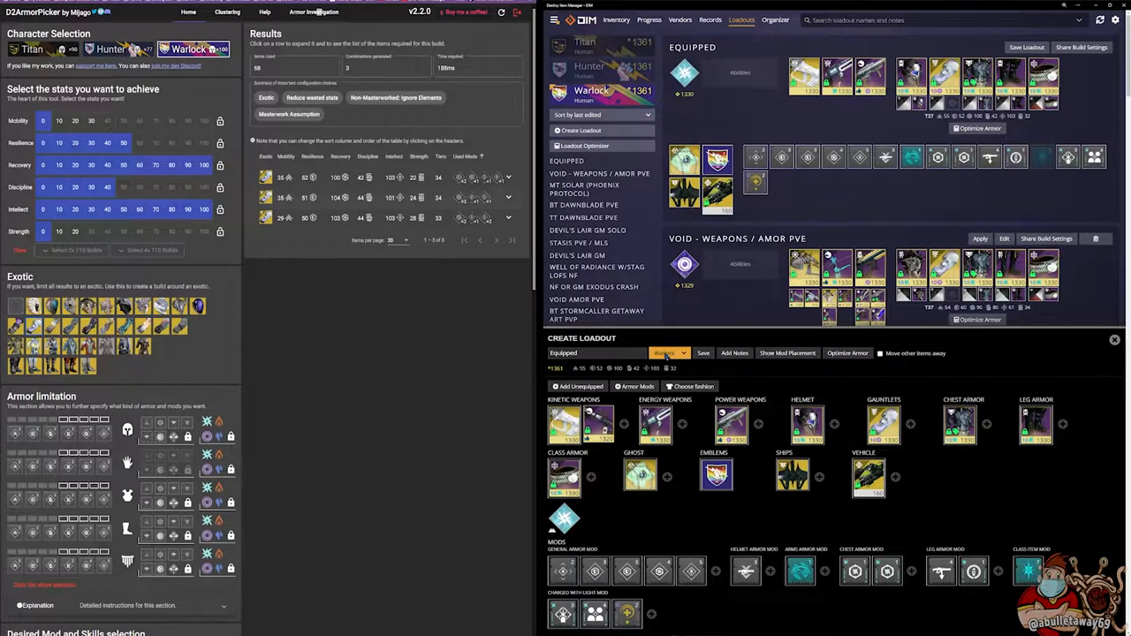
{"action": "left_click", "coordinate": [669, 353]}
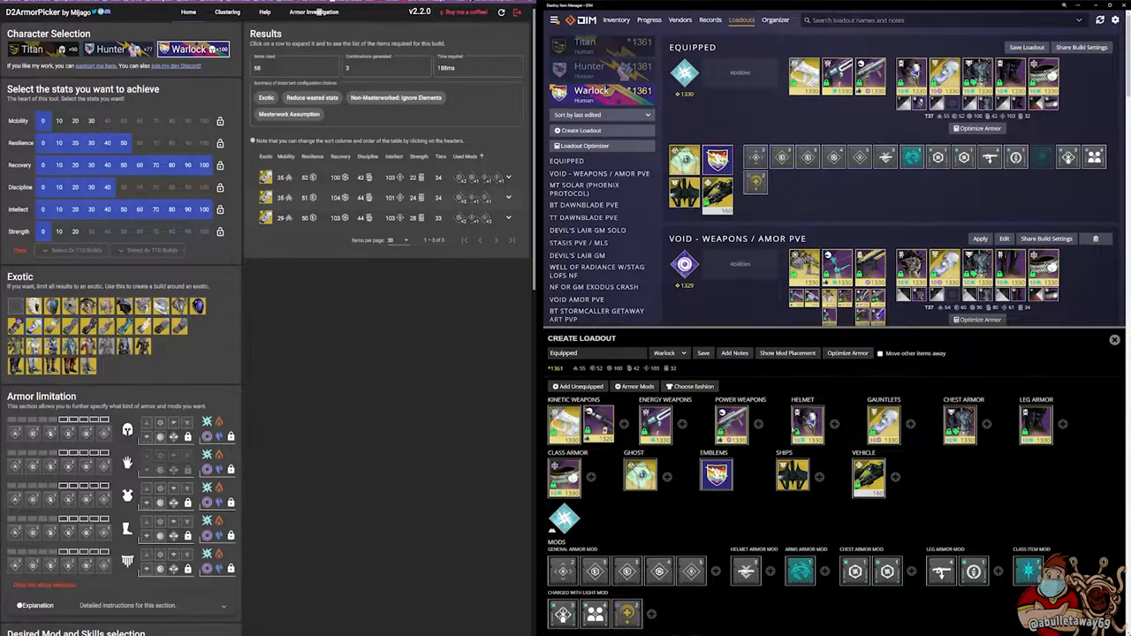
{"action": "left_click", "coordinate": [669, 353]}
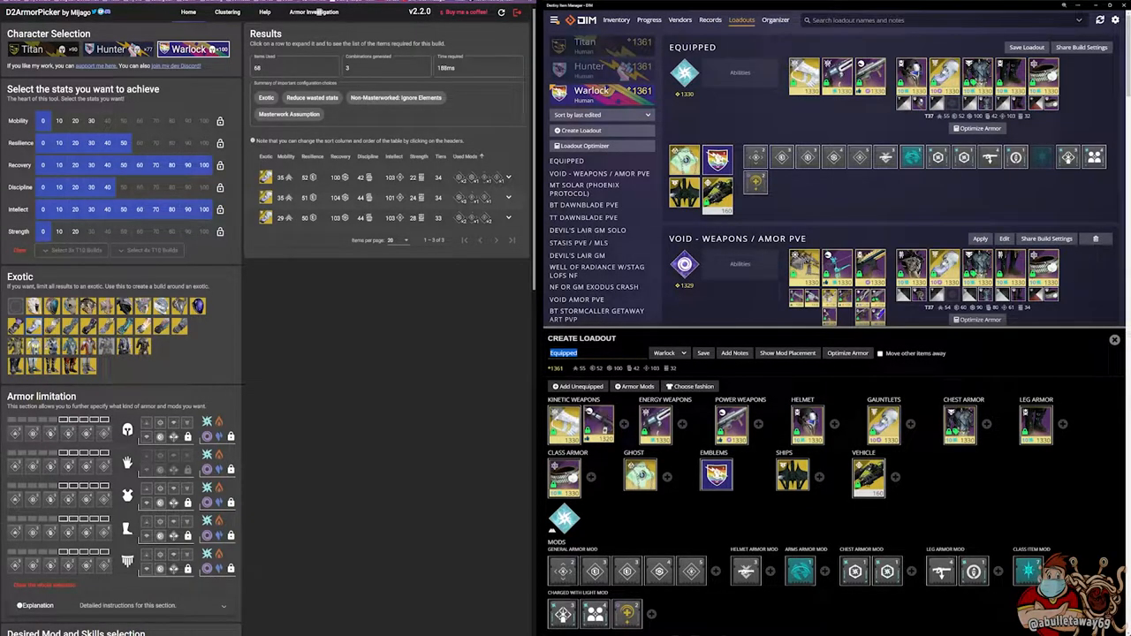
{"action": "type", "text": "test 2"}
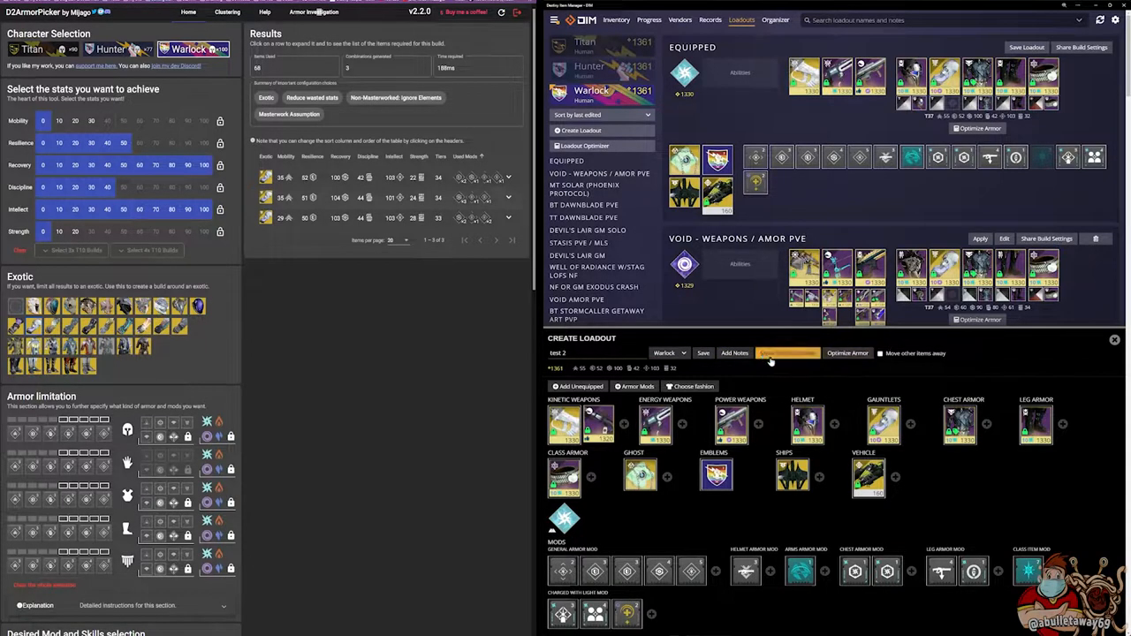
{"action": "left_click", "coordinate": [787, 352]}
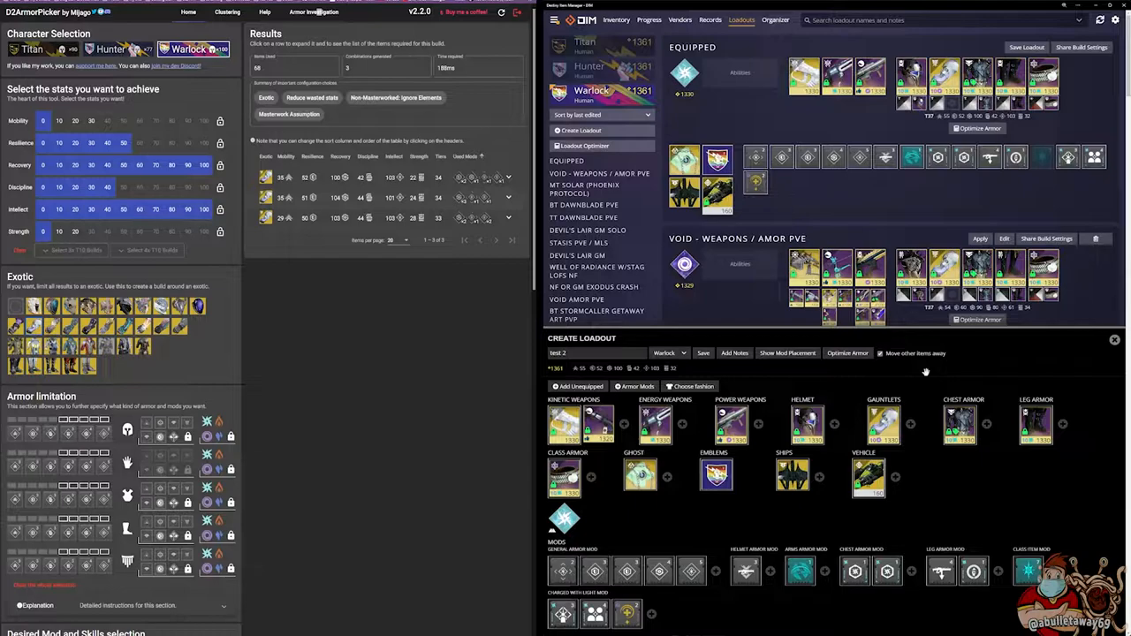
{"action": "mouse_move", "coordinate": [916, 370]}
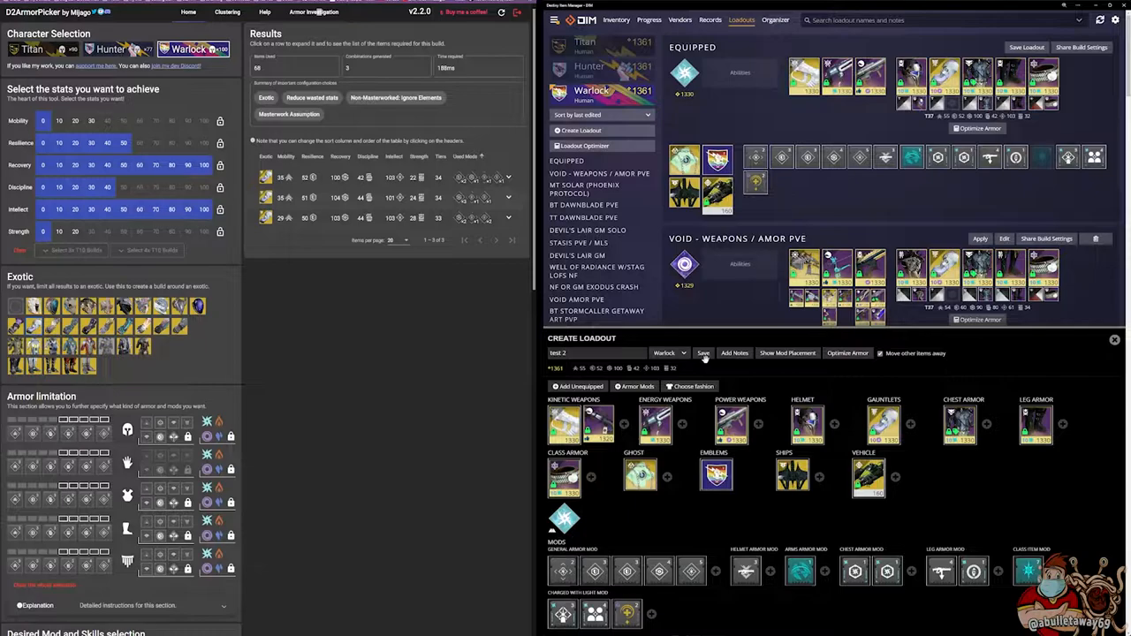
Save the new 'test 2' loadout and apply it to the Warlock.
{"action": "left_click", "coordinate": [703, 352]}
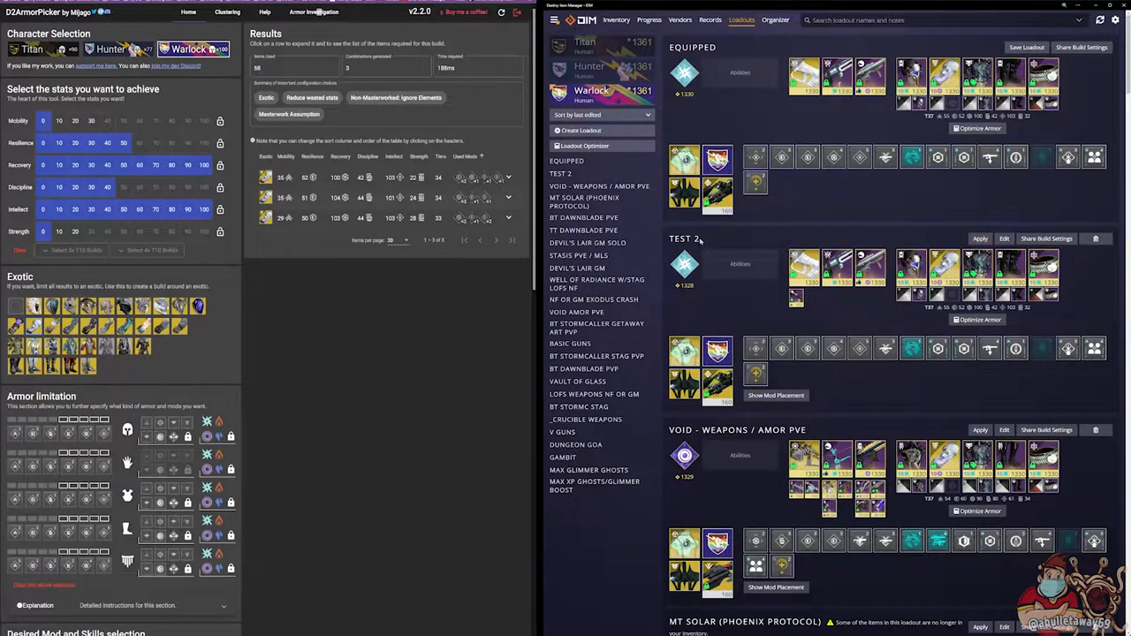
{"action": "mouse_move", "coordinate": [830, 300]}
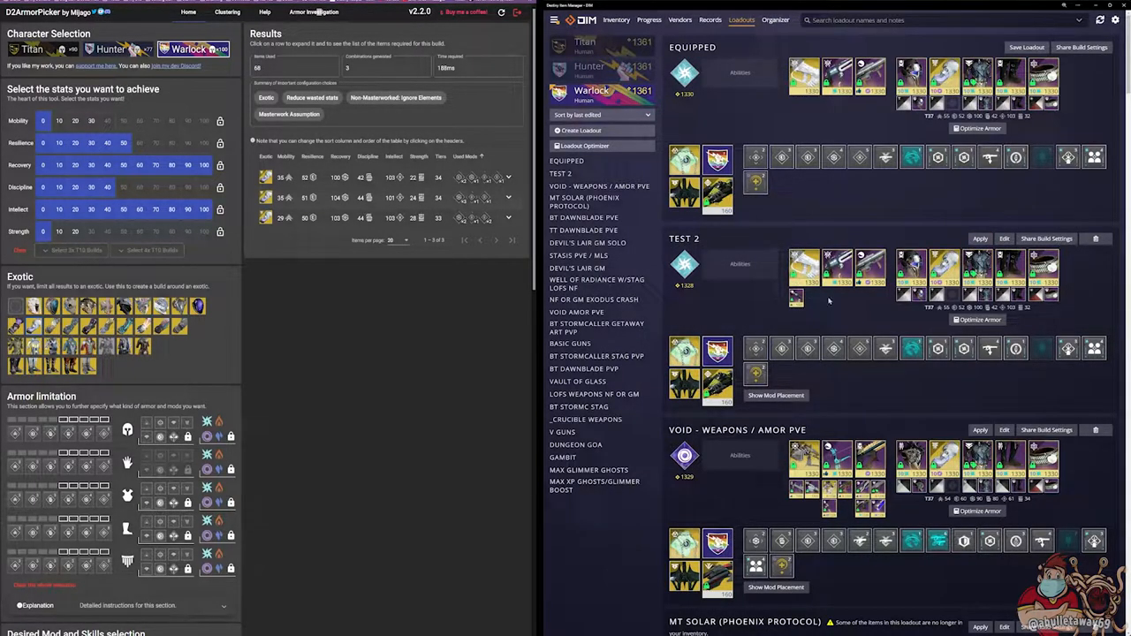
{"action": "mouse_move", "coordinate": [984, 220]}
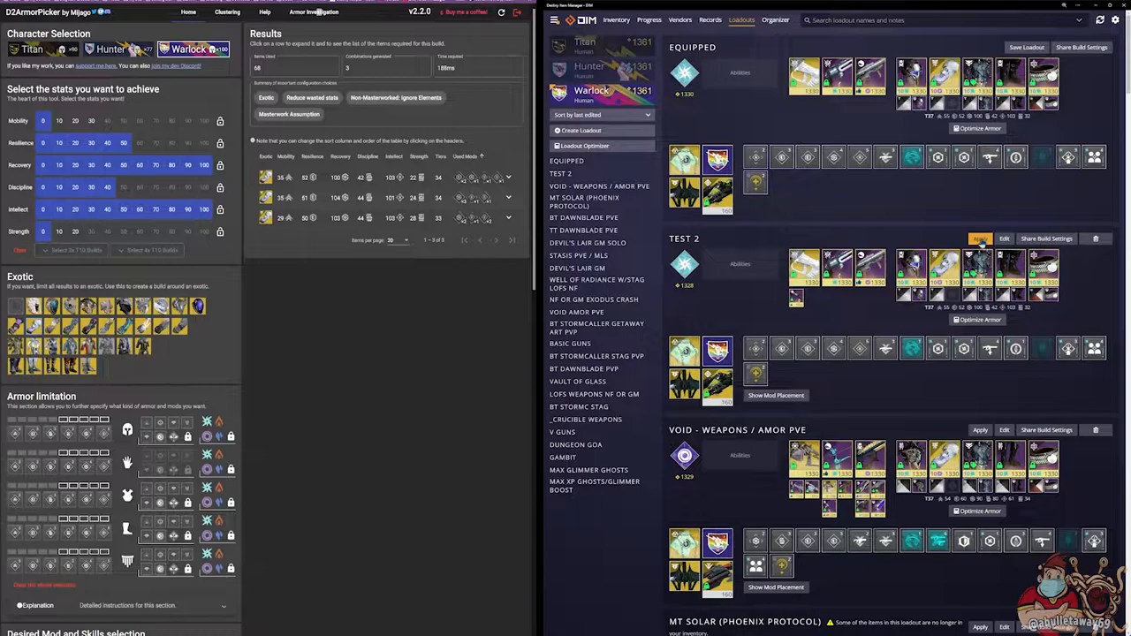
{"action": "left_click", "coordinate": [980, 238]}
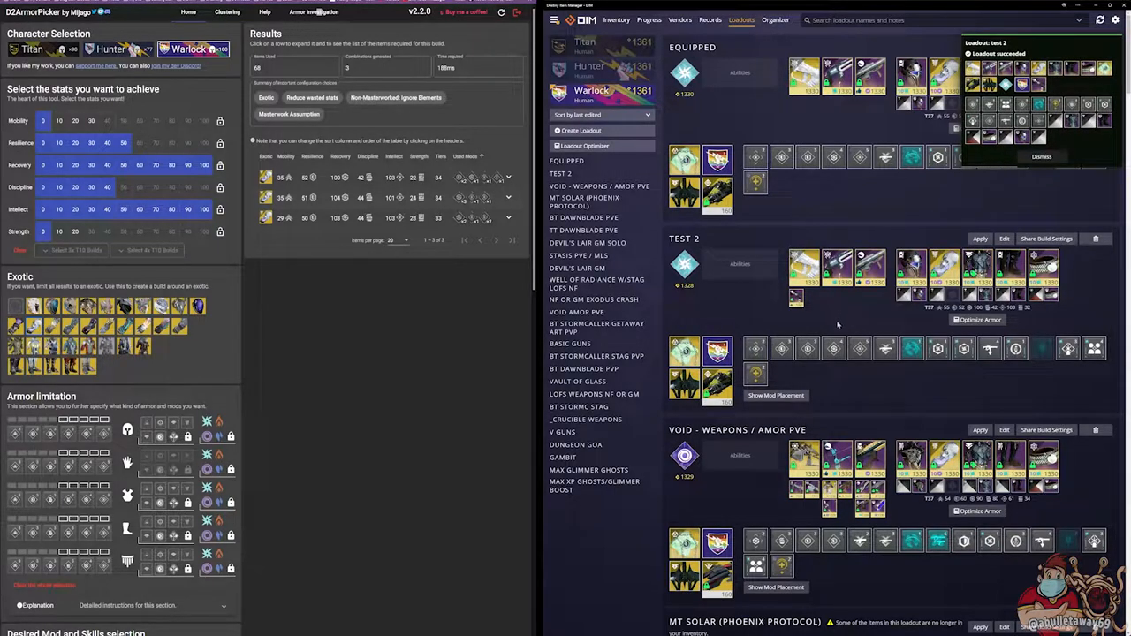
Apply the 'Void - Weapons / Amor PvE' loadout, then return to the top of the list.
{"action": "scroll", "scroll_direction": "down", "scroll_amount": 3}
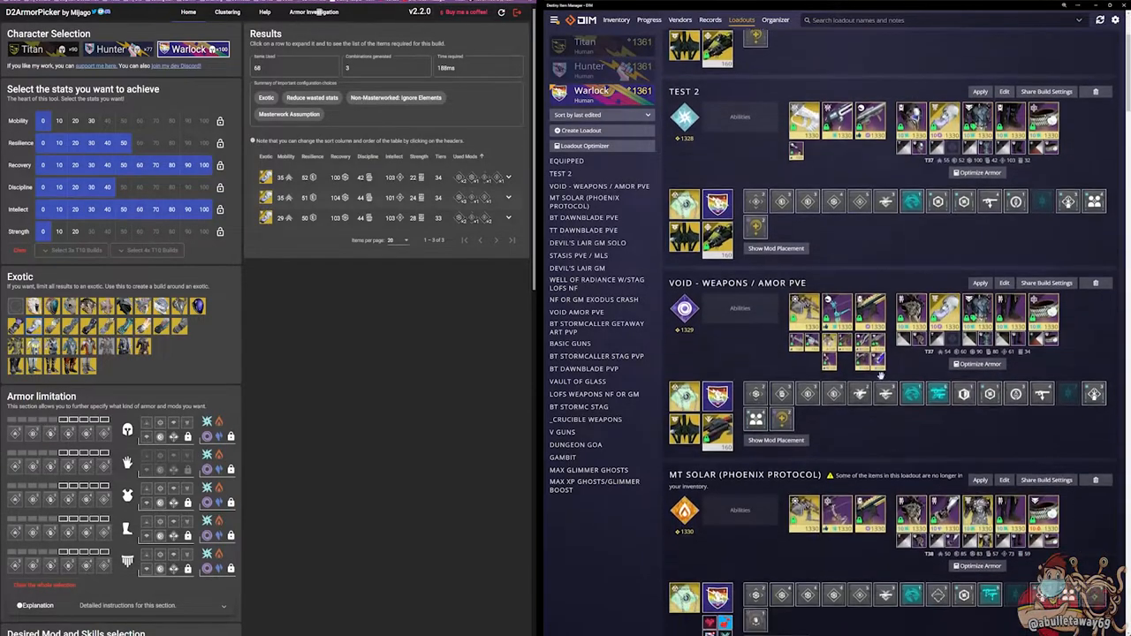
{"action": "scroll", "scroll_direction": "up", "scroll_amount": 3}
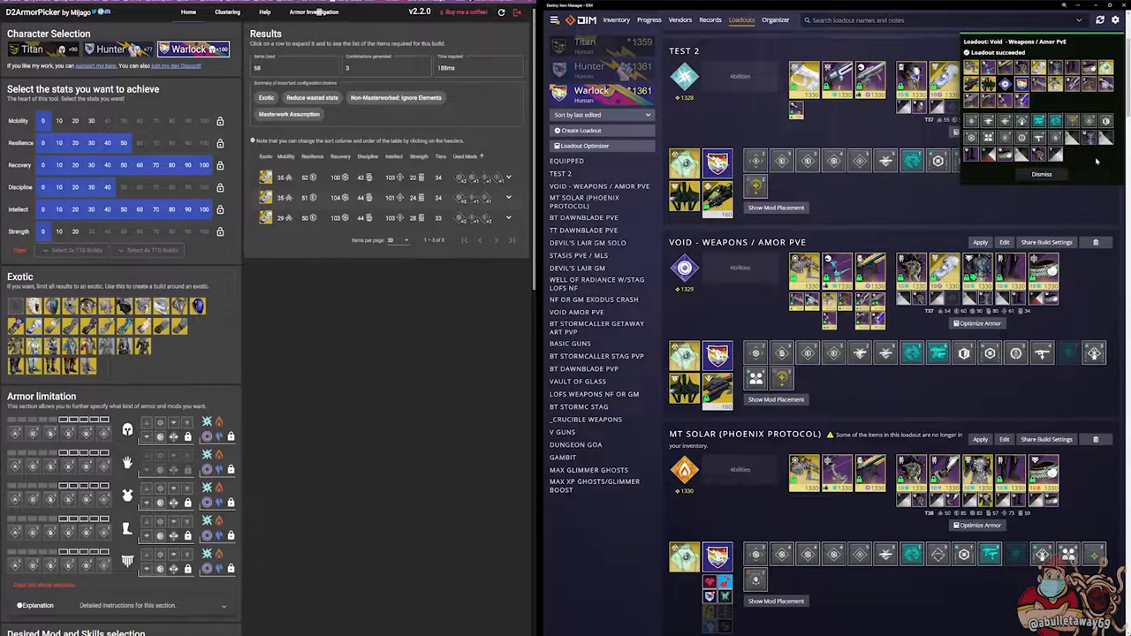
{"action": "mouse_move", "coordinate": [878, 136]}
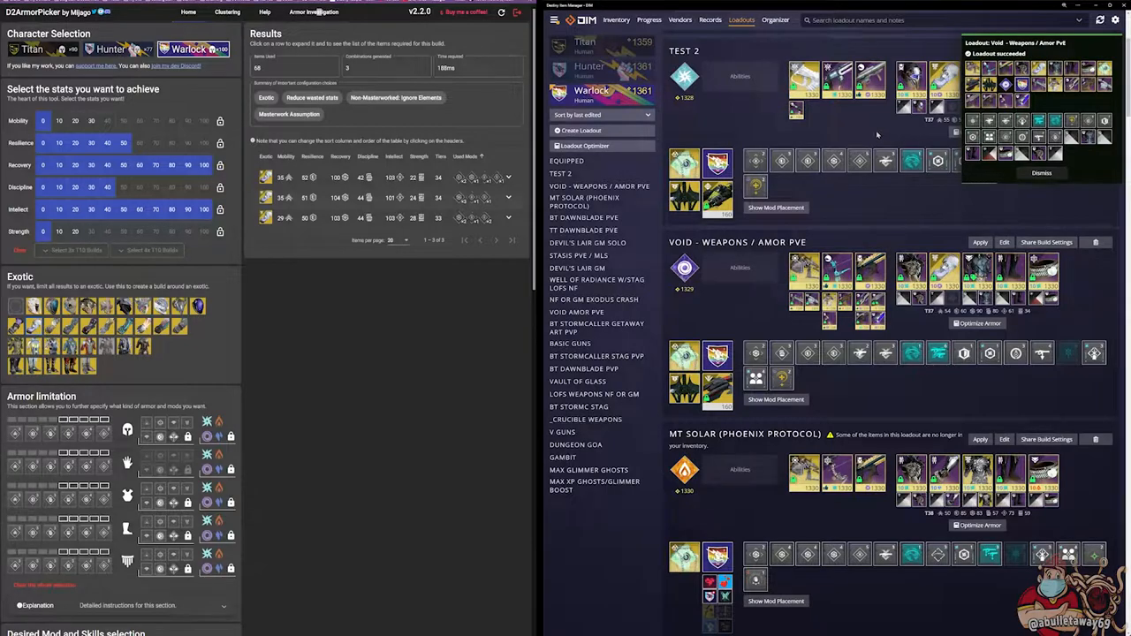
{"action": "mouse_move", "coordinate": [891, 212]}
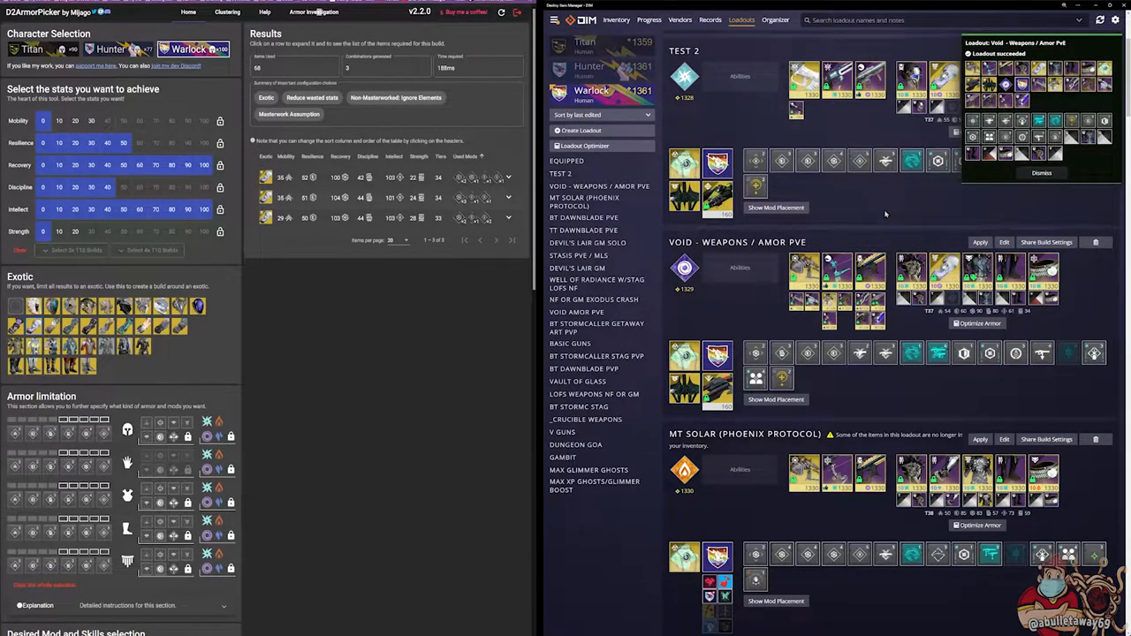
{"action": "scroll", "scroll_direction": "up", "scroll_amount": 3}
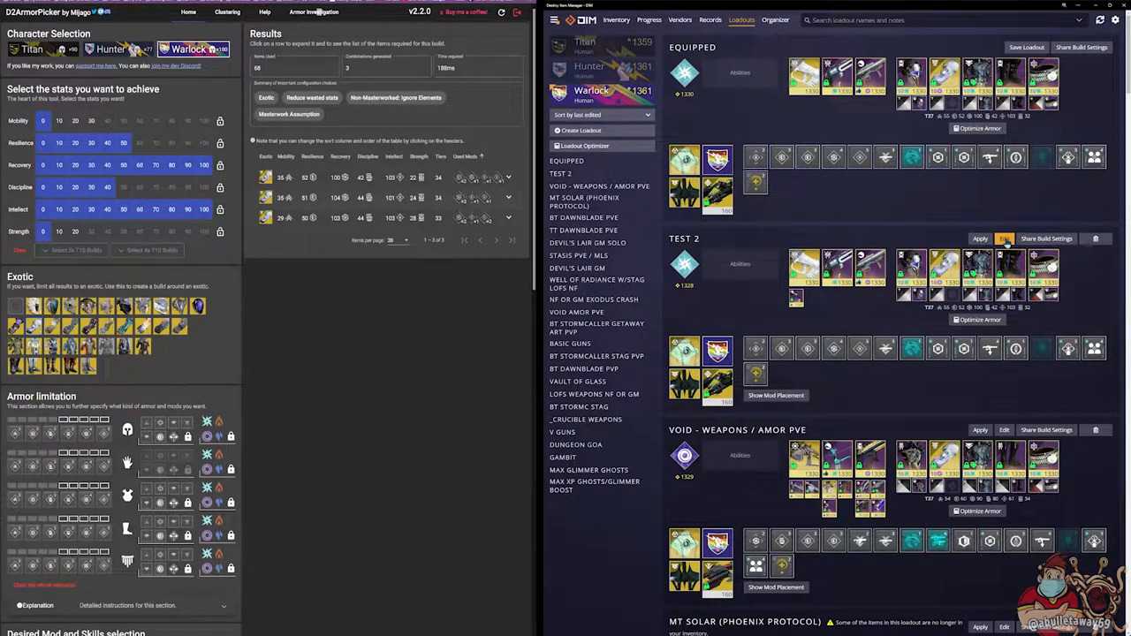
Reopen the 'test 2' loadout and fill it with the currently equipped gear.
{"action": "left_click", "coordinate": [1004, 239]}
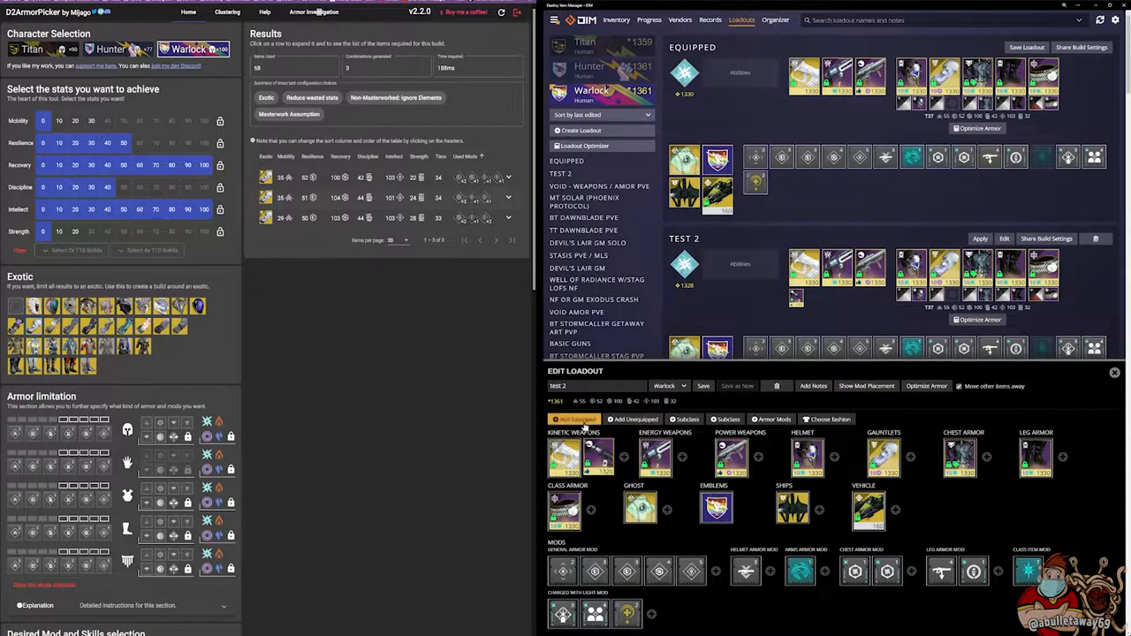
{"action": "left_click", "coordinate": [688, 419]}
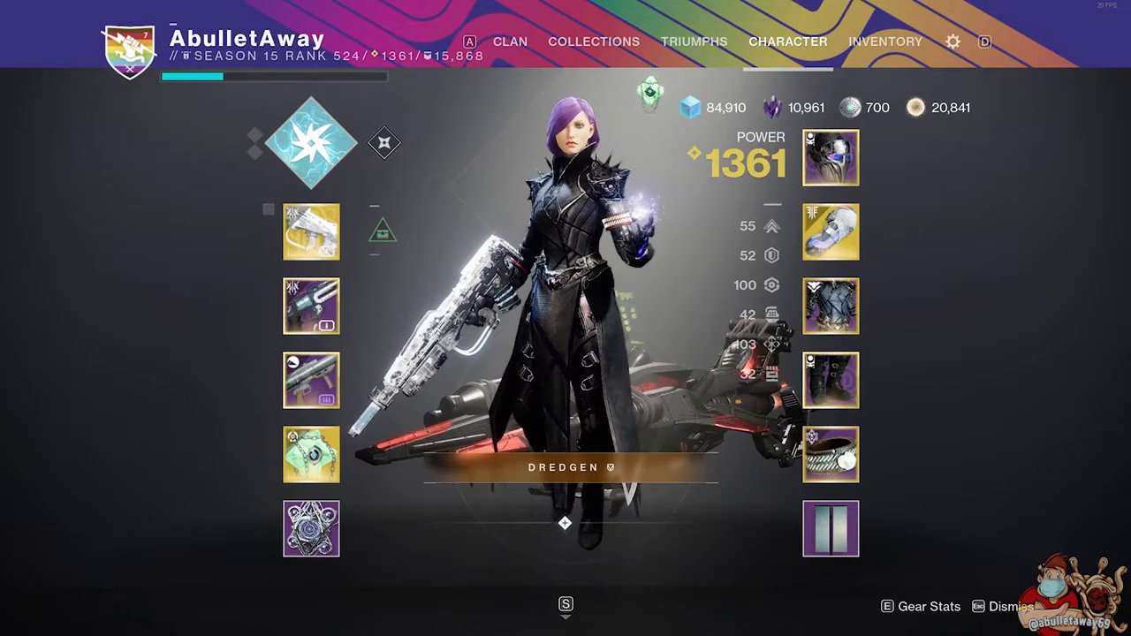
Check the Warlock's Character screen for Void subclass and 1361 power gear.
{"action": "left_click", "coordinate": [310, 142]}
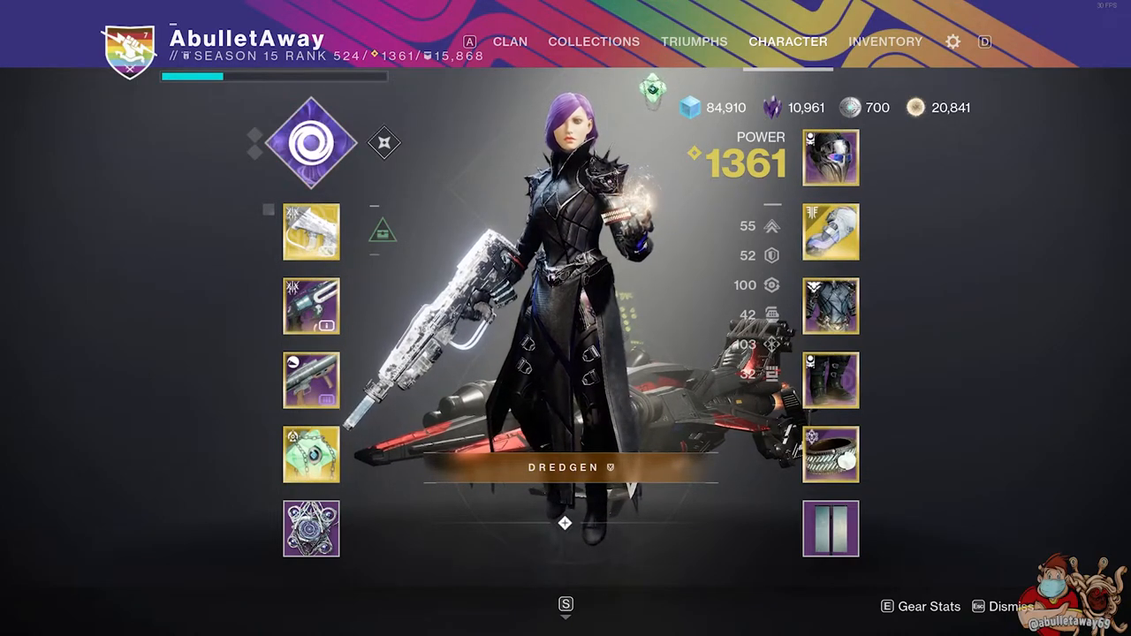
{"action": "left_click", "coordinate": [310, 142]}
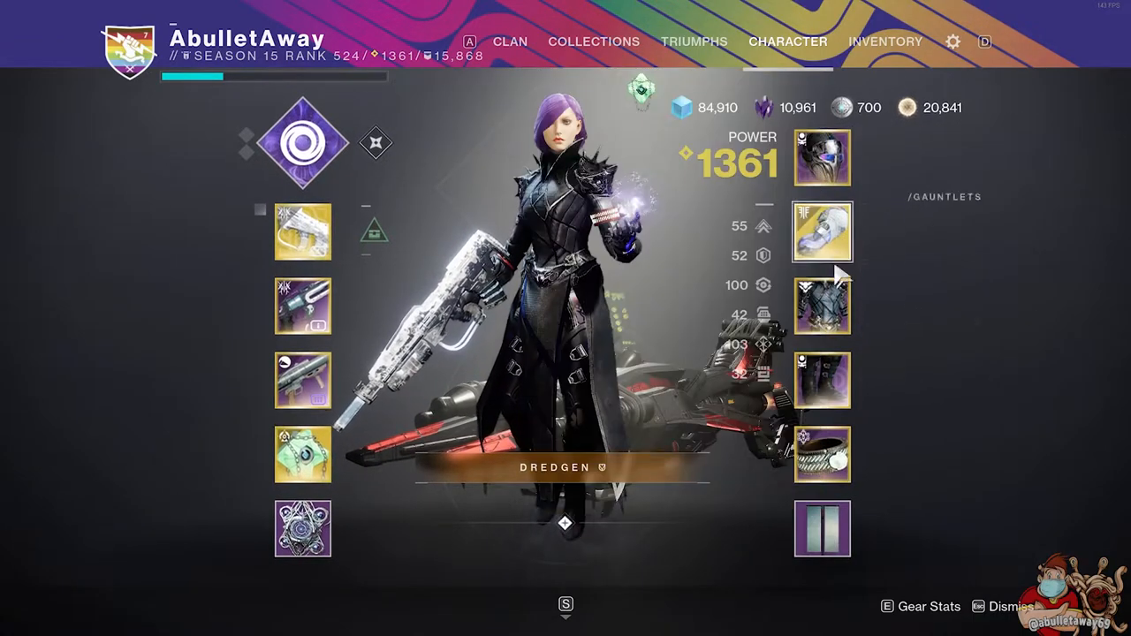
{"action": "mouse_move", "coordinate": [821, 305]}
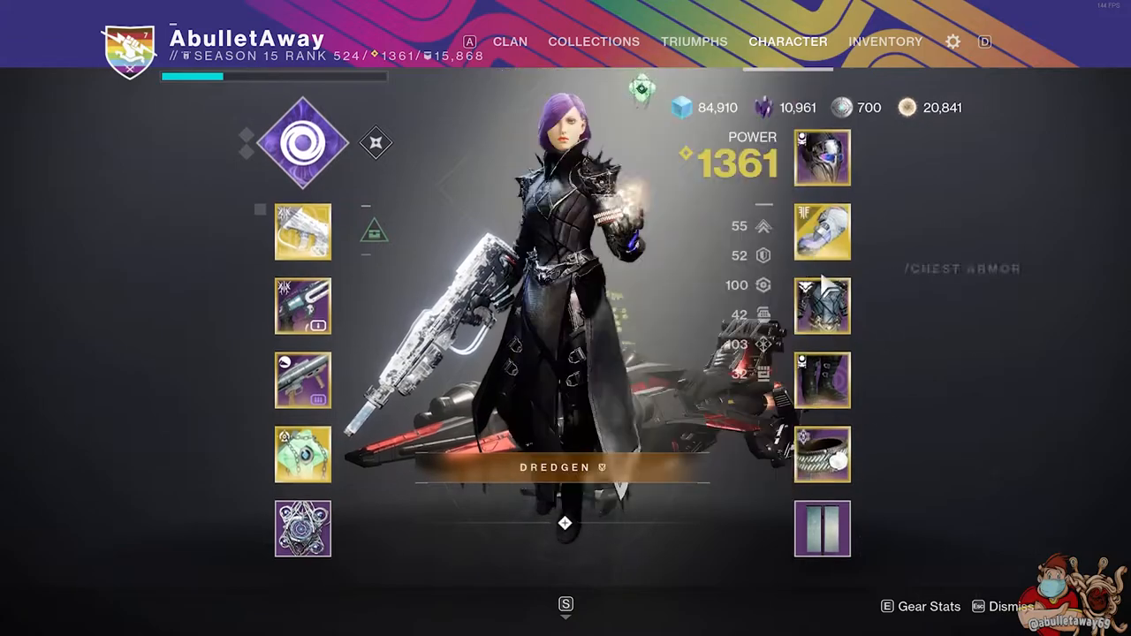